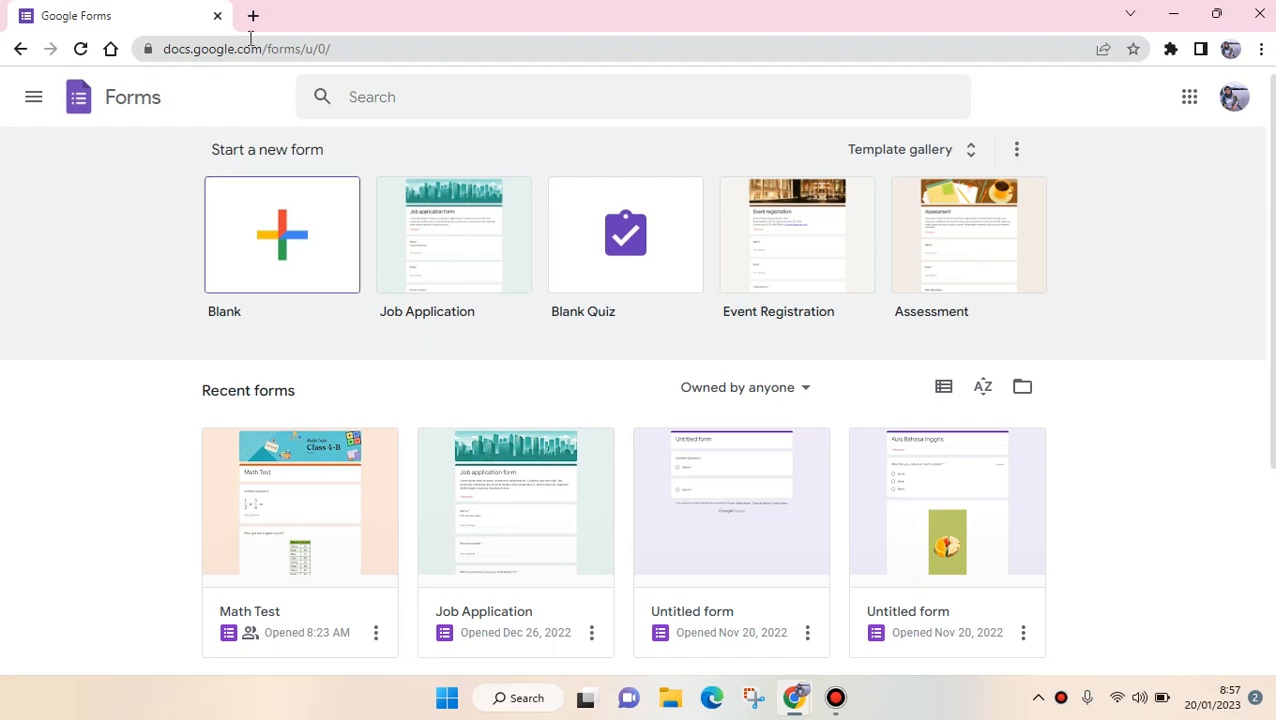
mouse_move(244, 96)
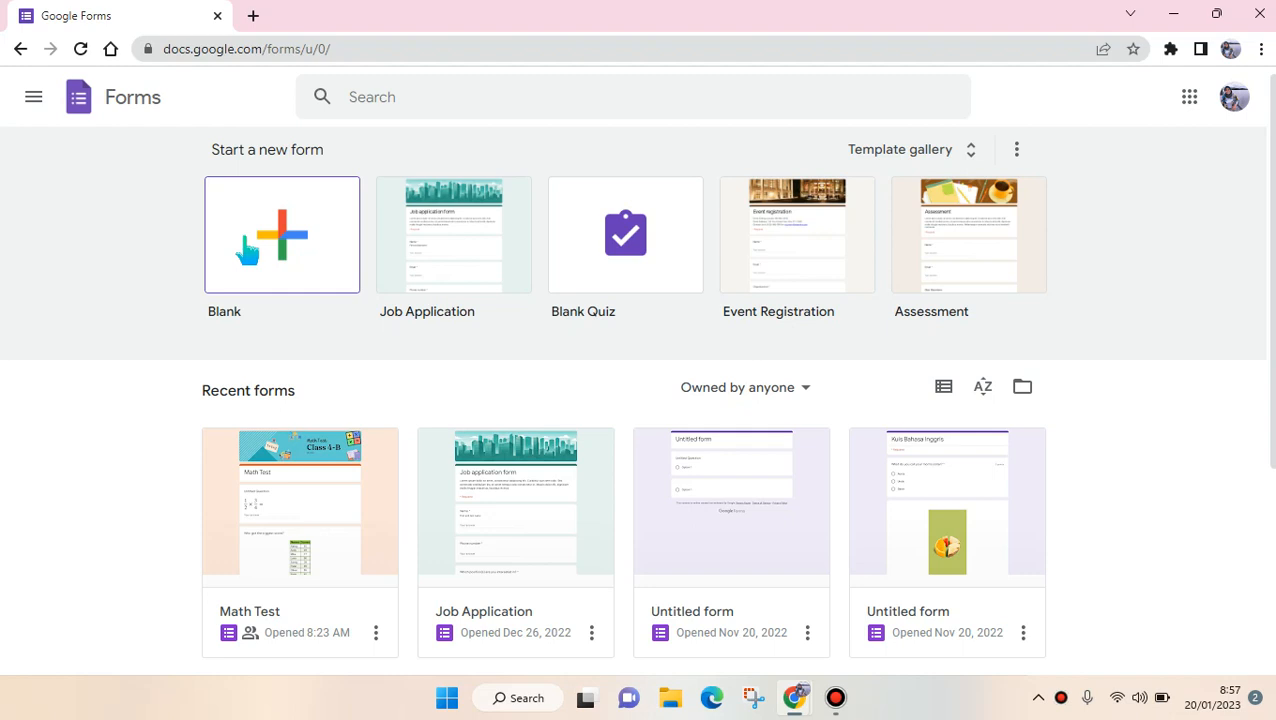
mouse_move(304, 216)
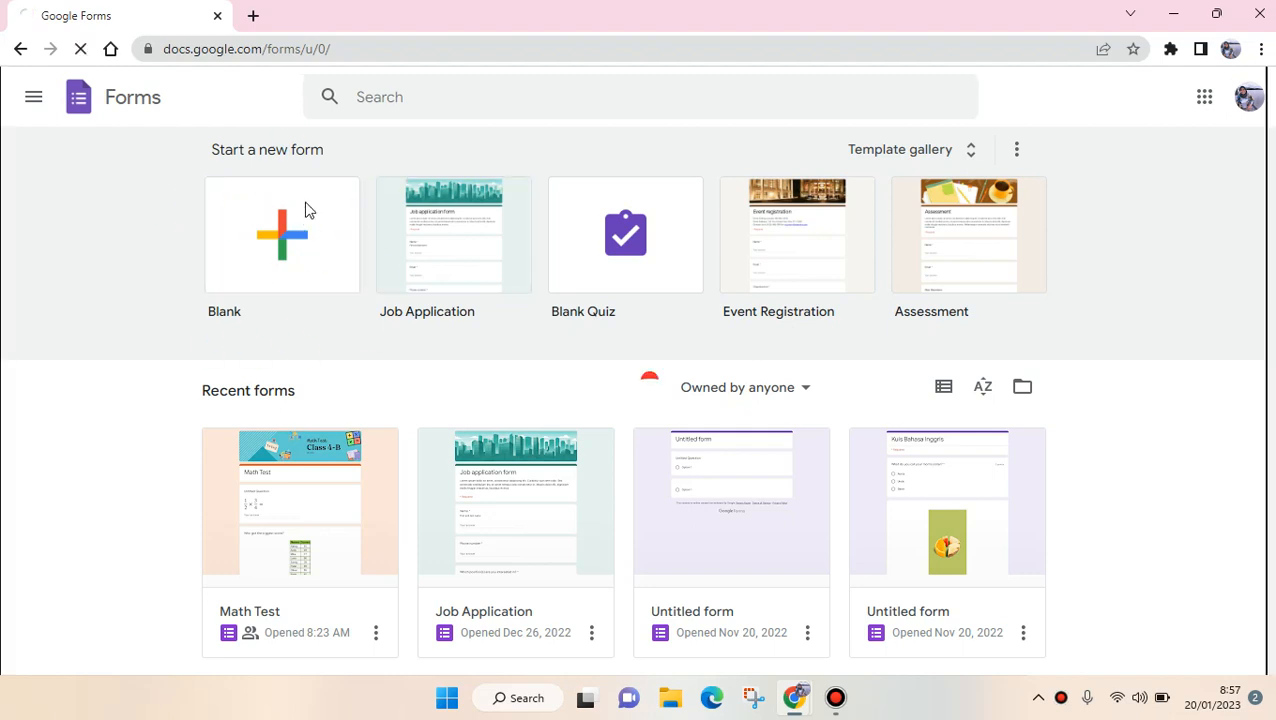
Start a new blank form from the Forms home page
click(282, 234)
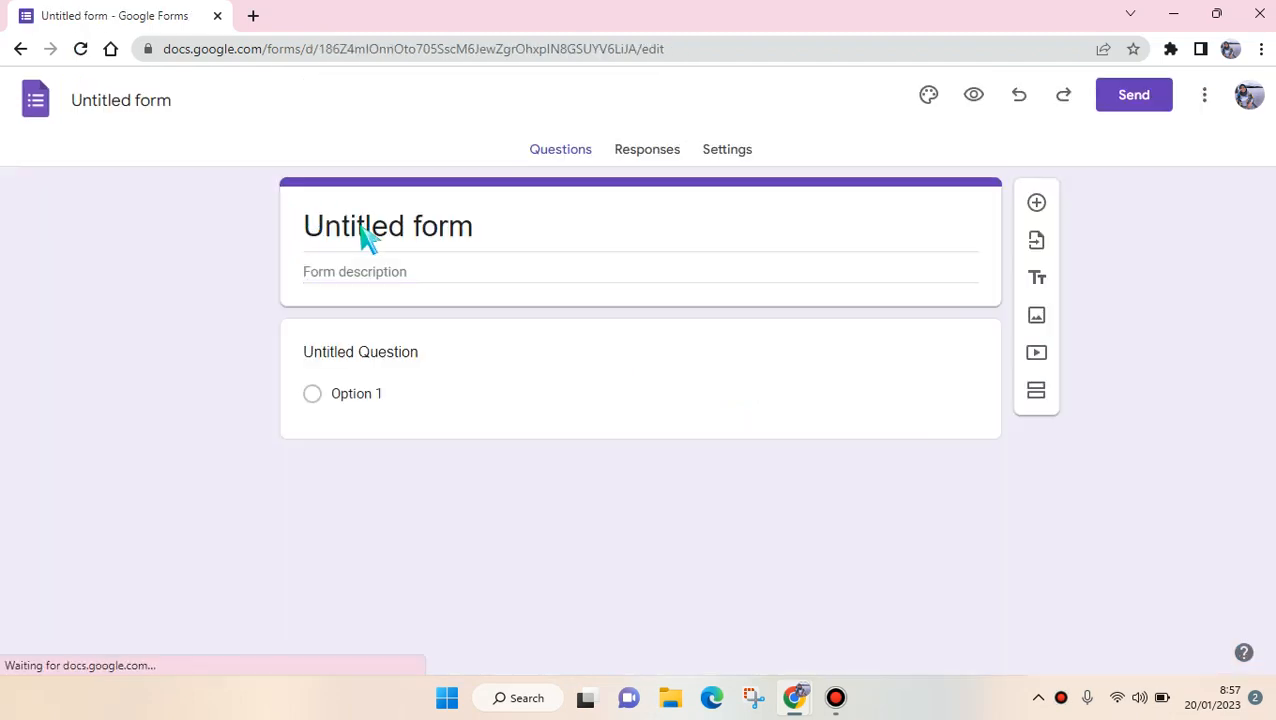
Replace the 'Untitled form' title with 'Webinar Registration Form'
click(388, 224)
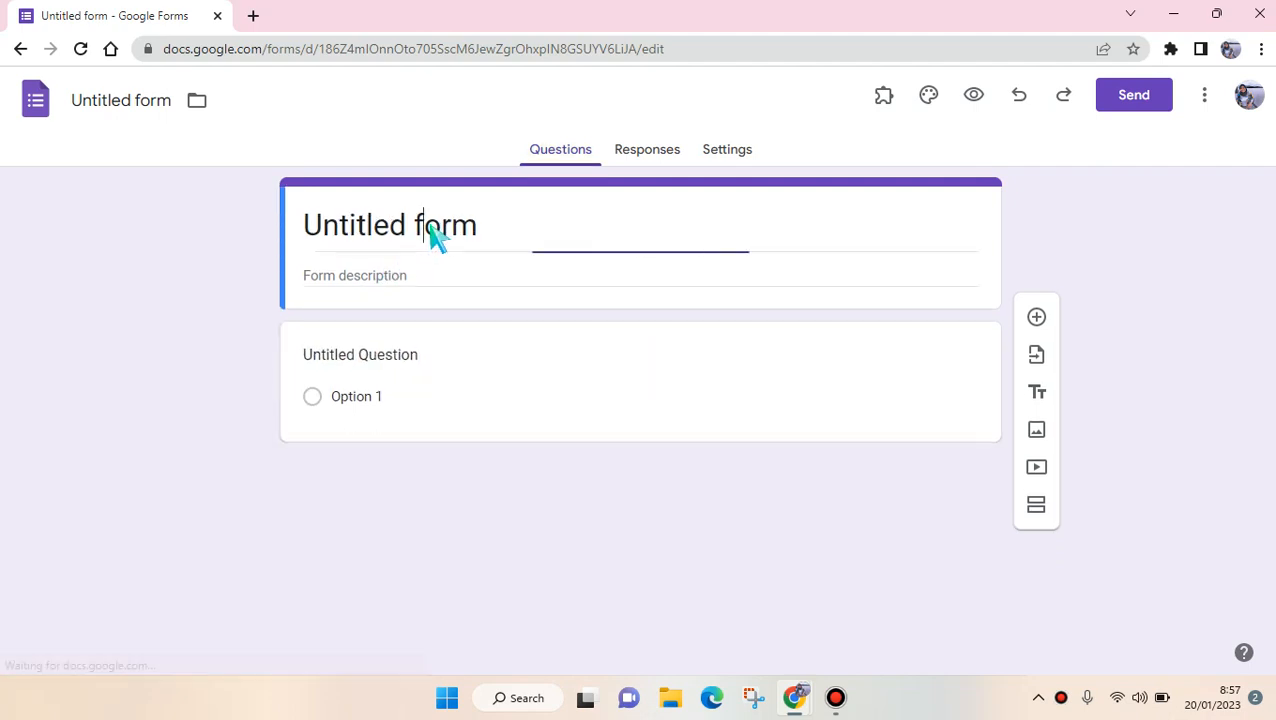
double_click(388, 224)
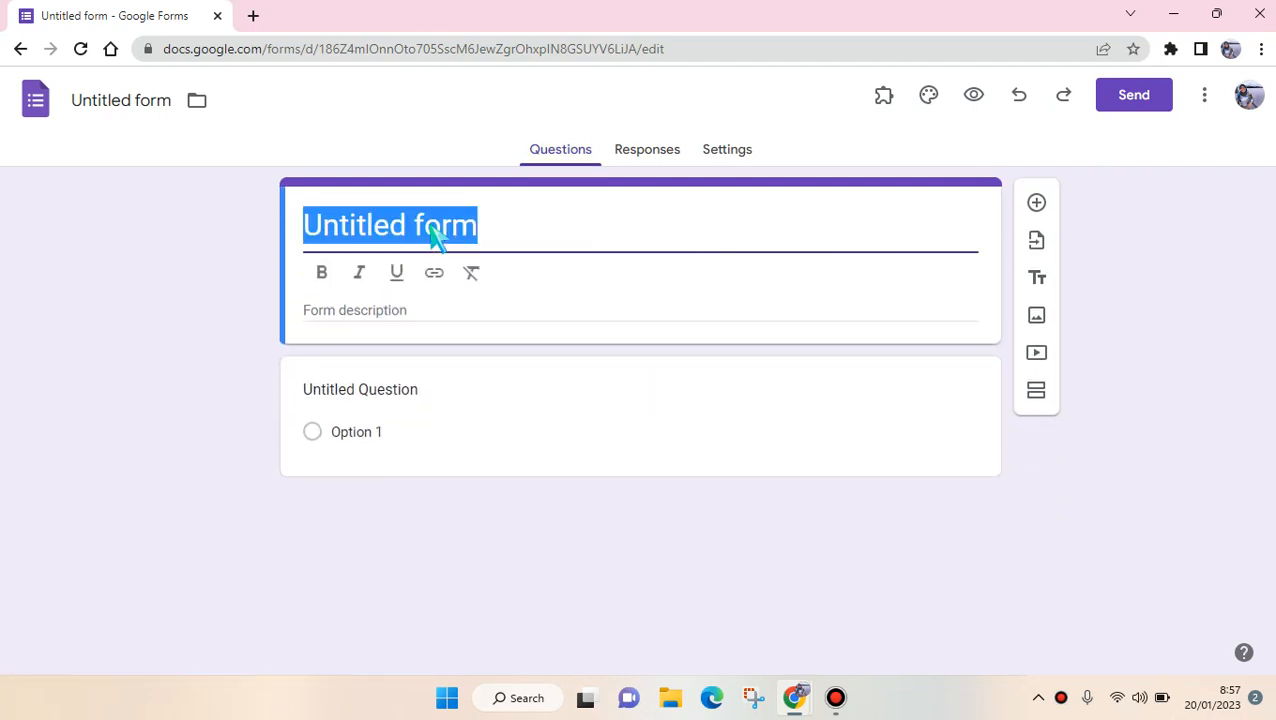
text(E)
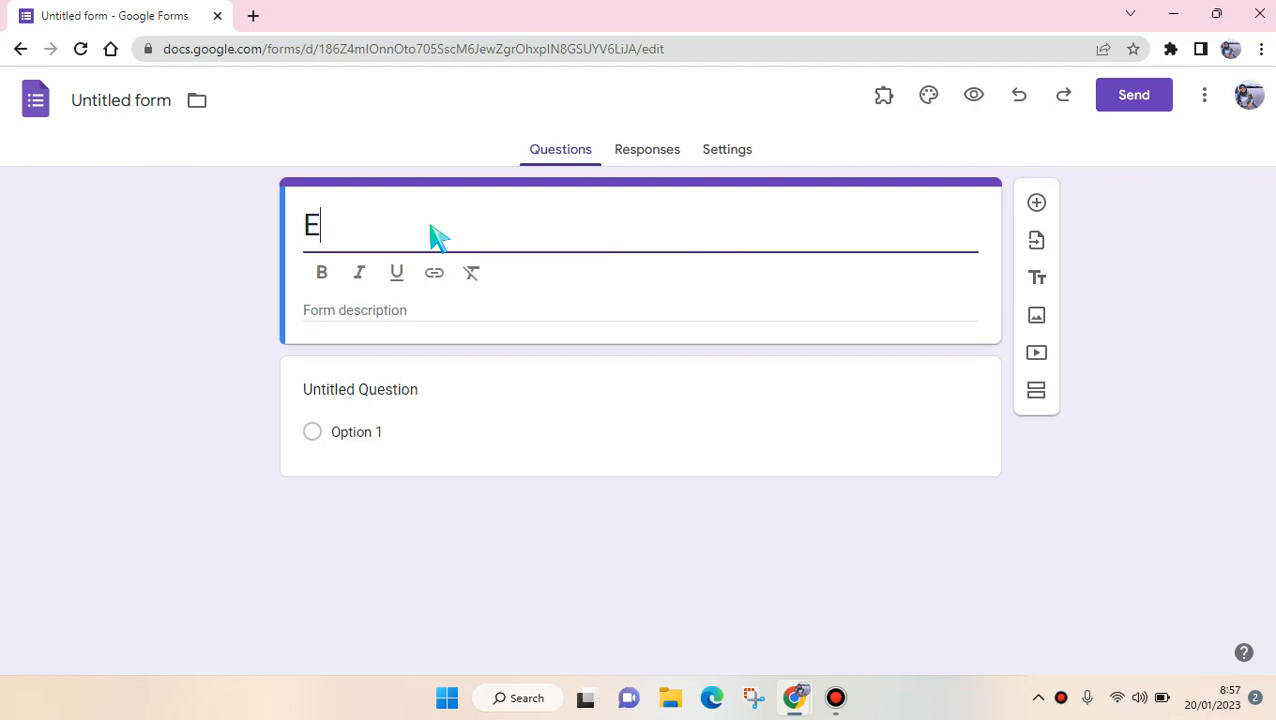
text(W)
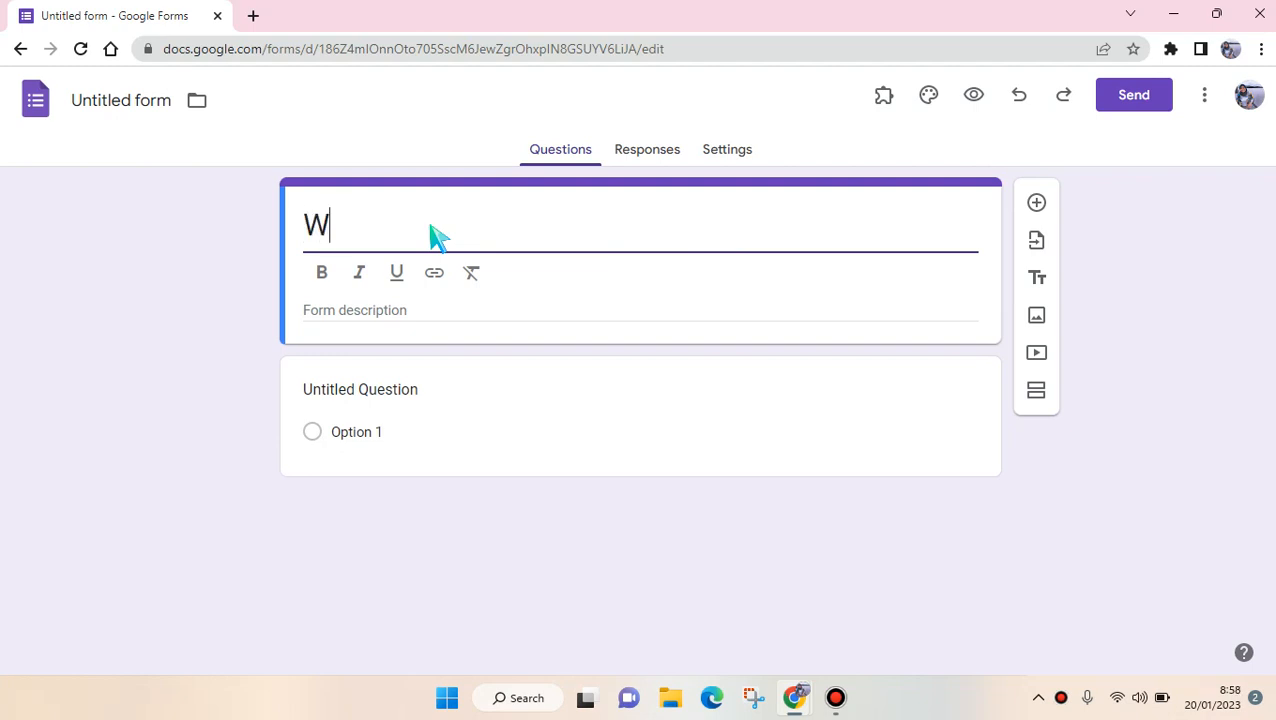
text(ebinar)
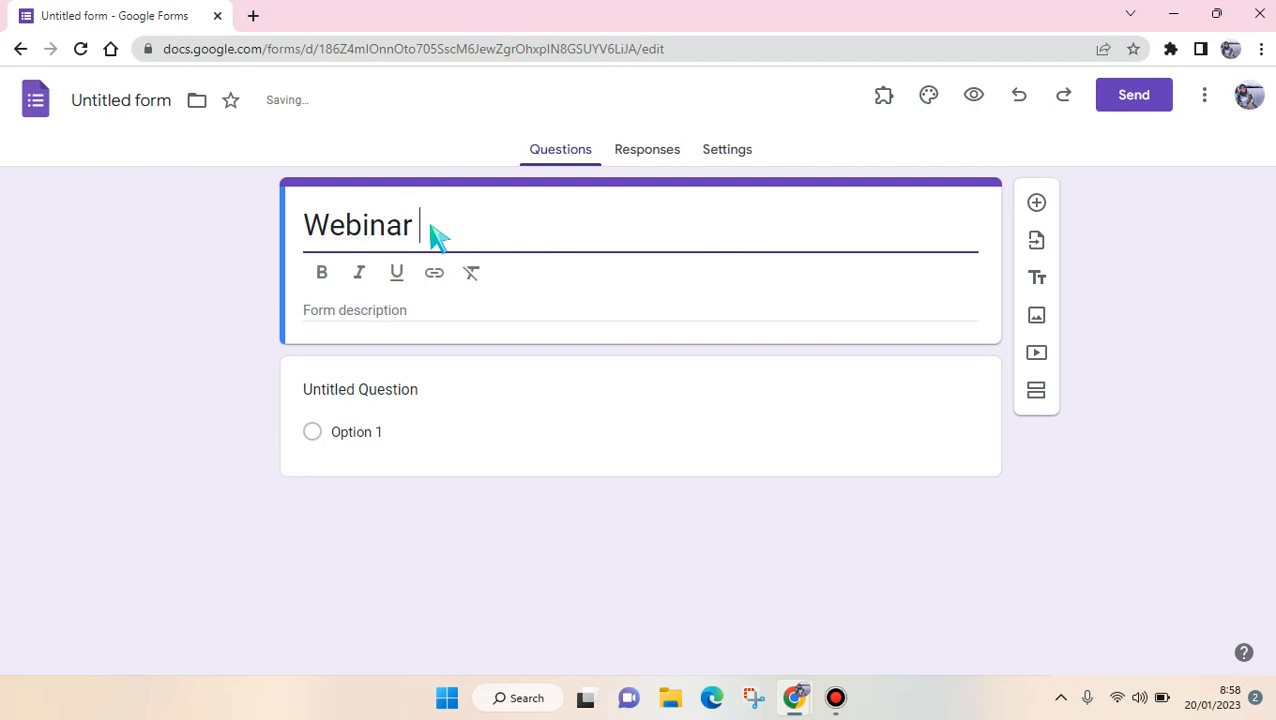
text(Regis)
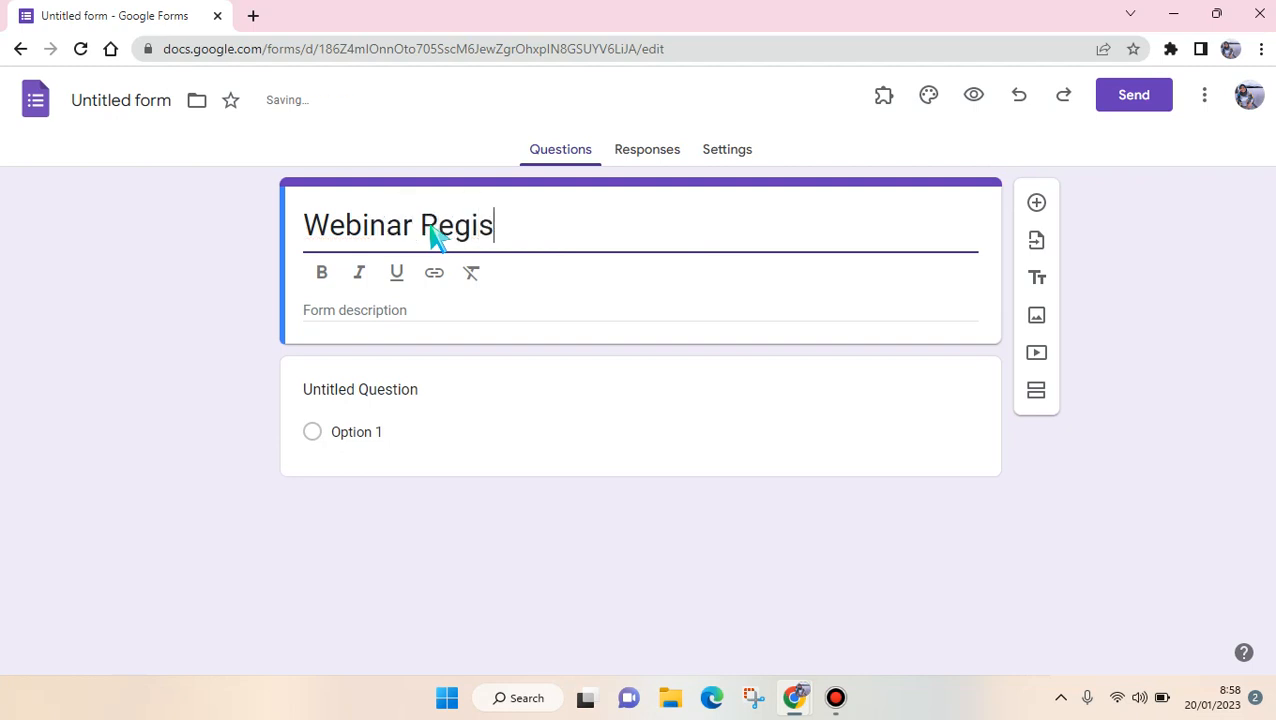
text(trat)
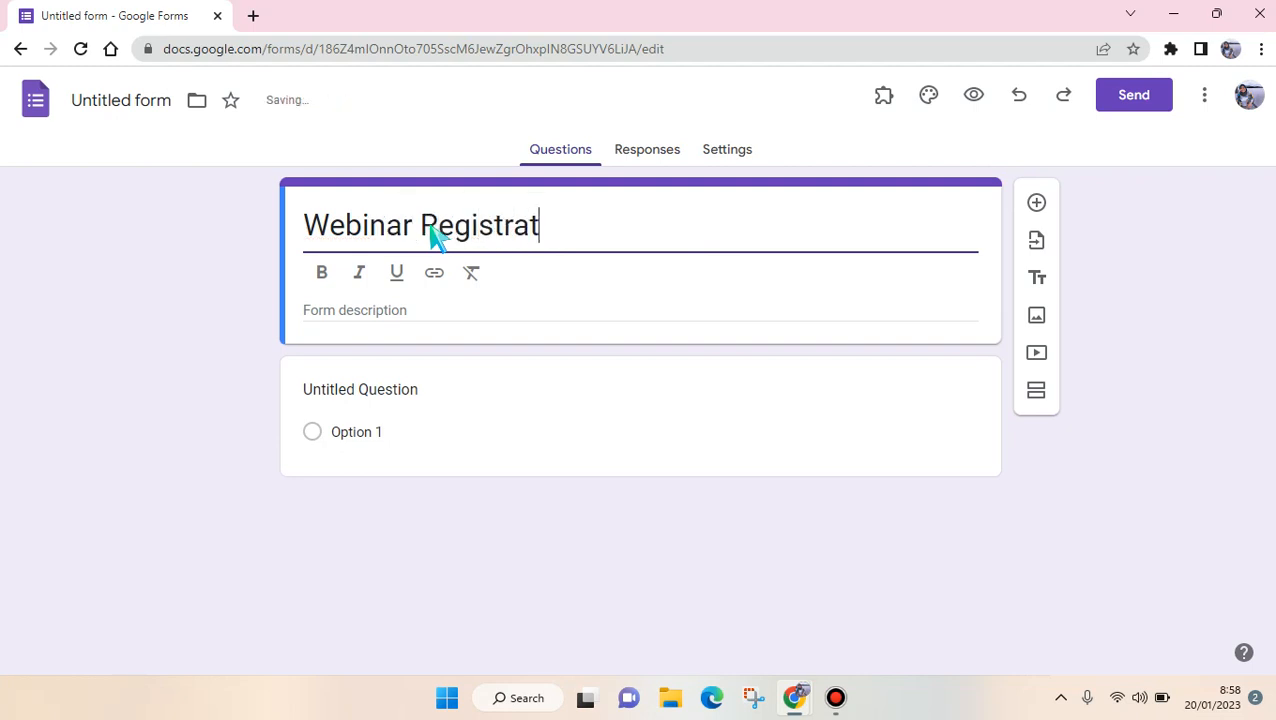
text(ion Form)
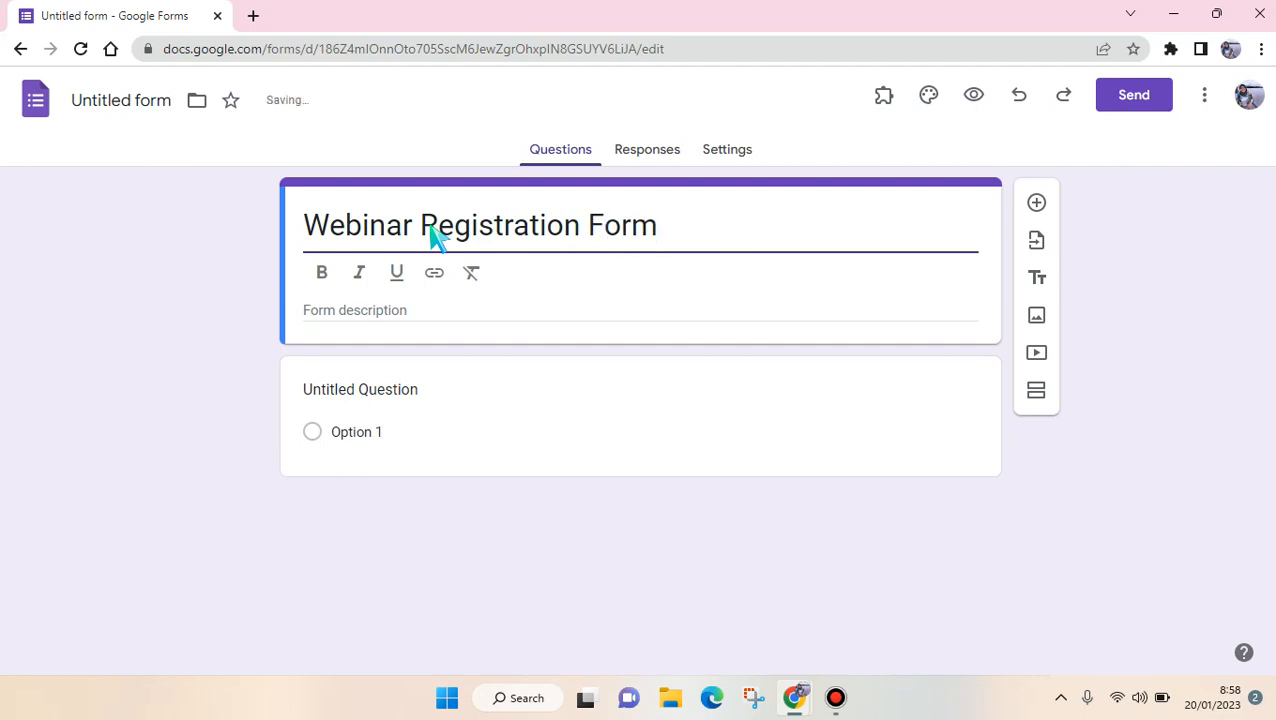
click(360, 388)
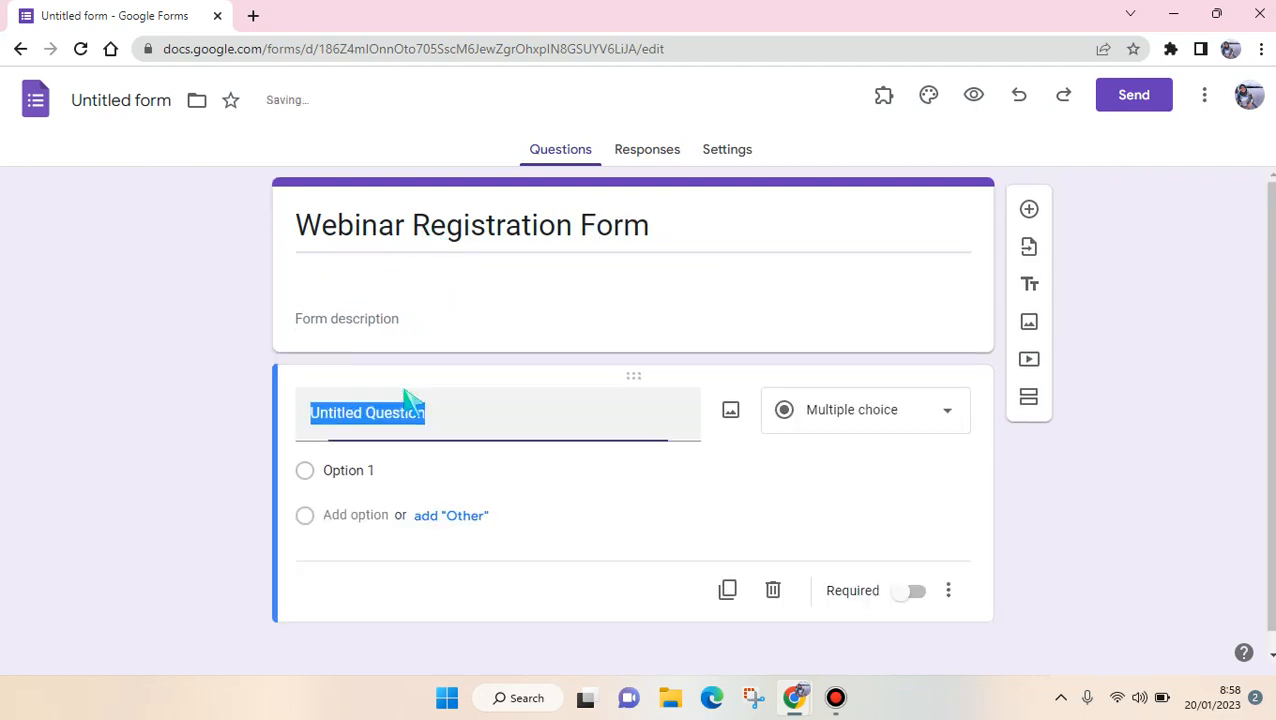
Make the first question a required short-answer 'Full Name' field
text(Fu)
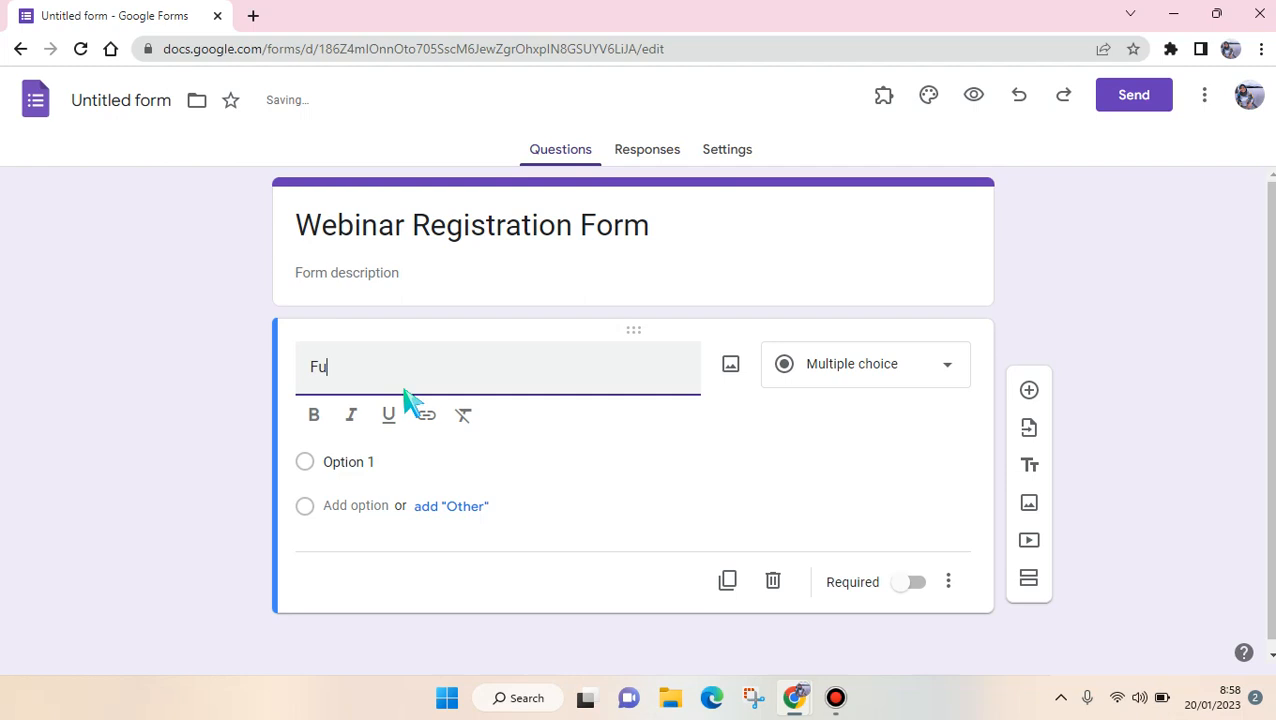
click(852, 364)
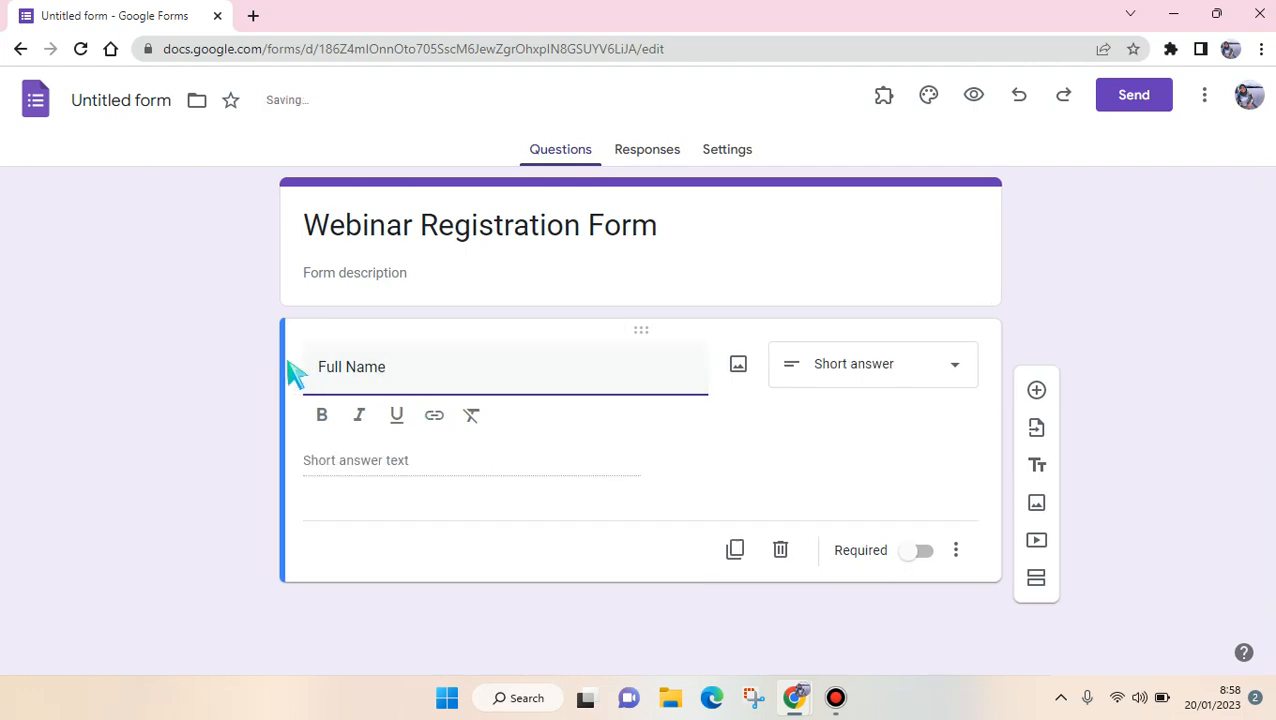
mouse_move(816, 404)
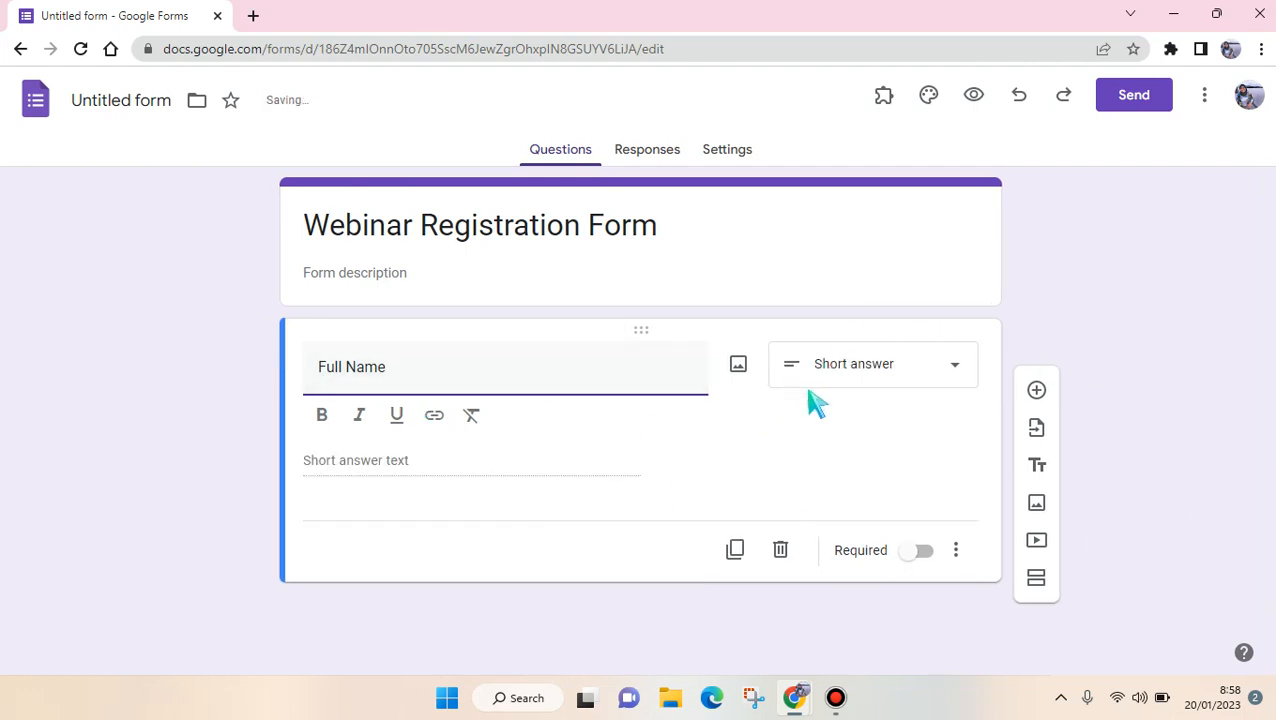
mouse_move(804, 498)
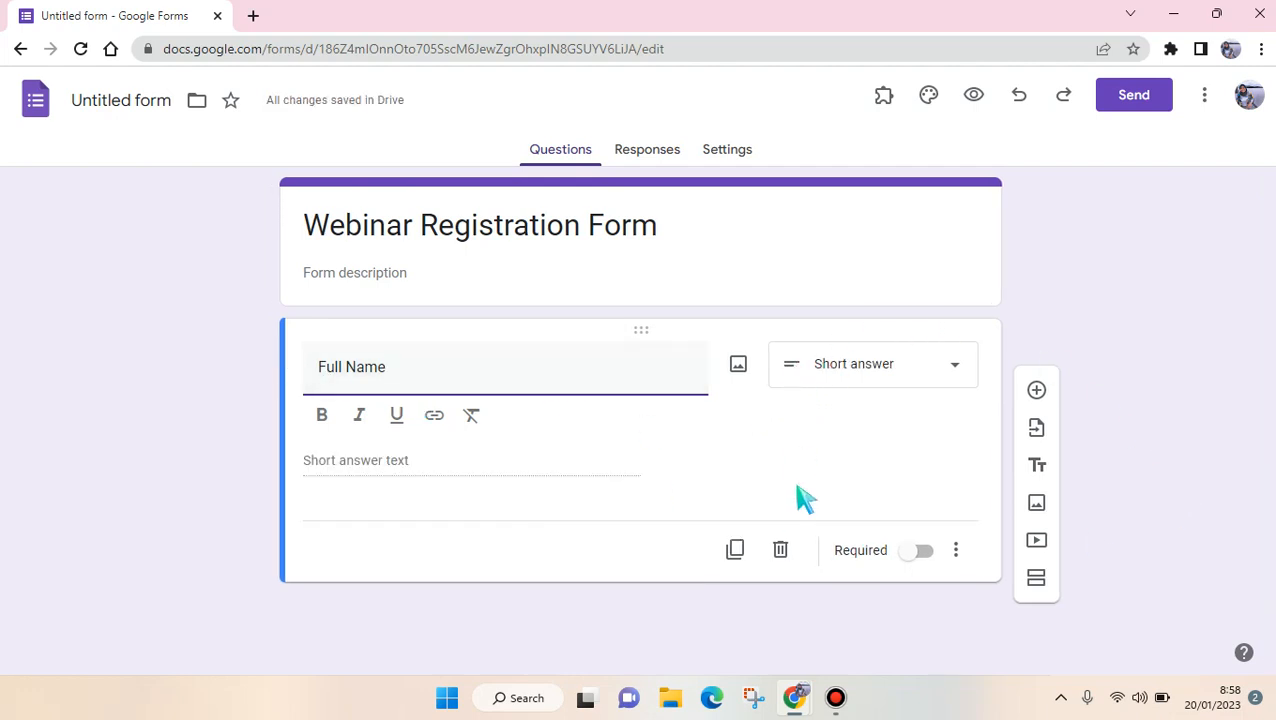
mouse_move(890, 560)
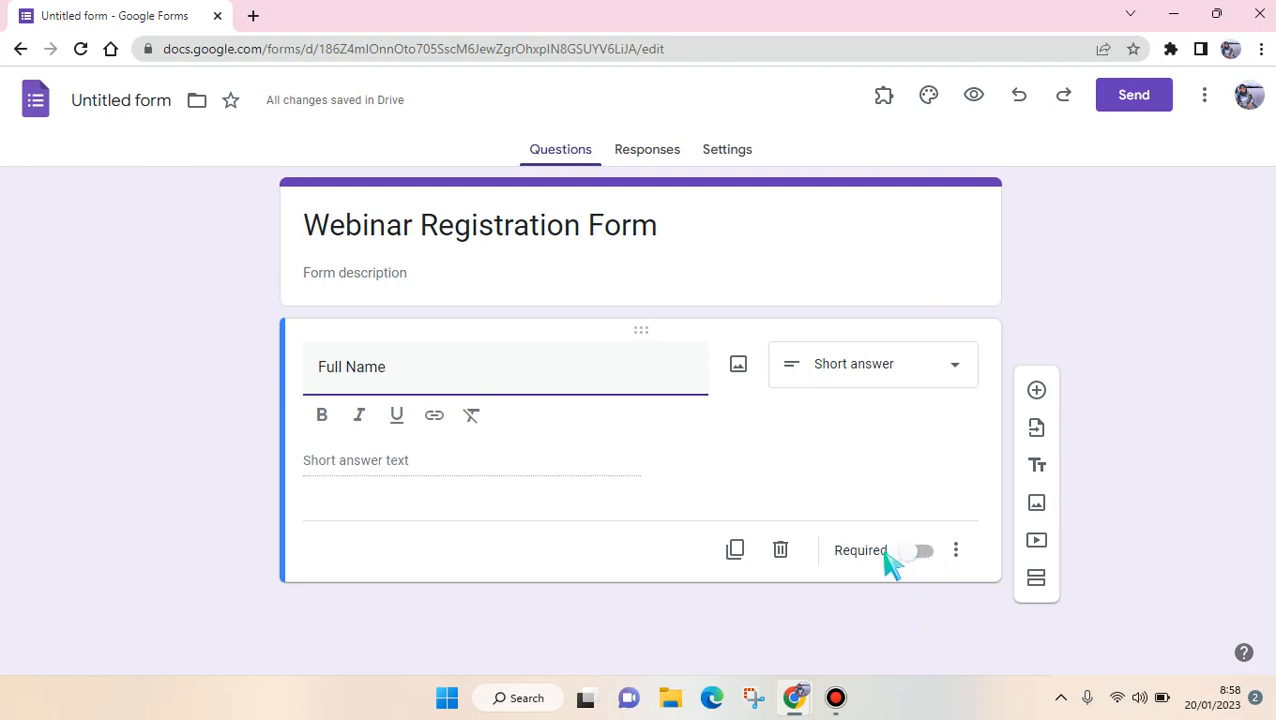
click(916, 550)
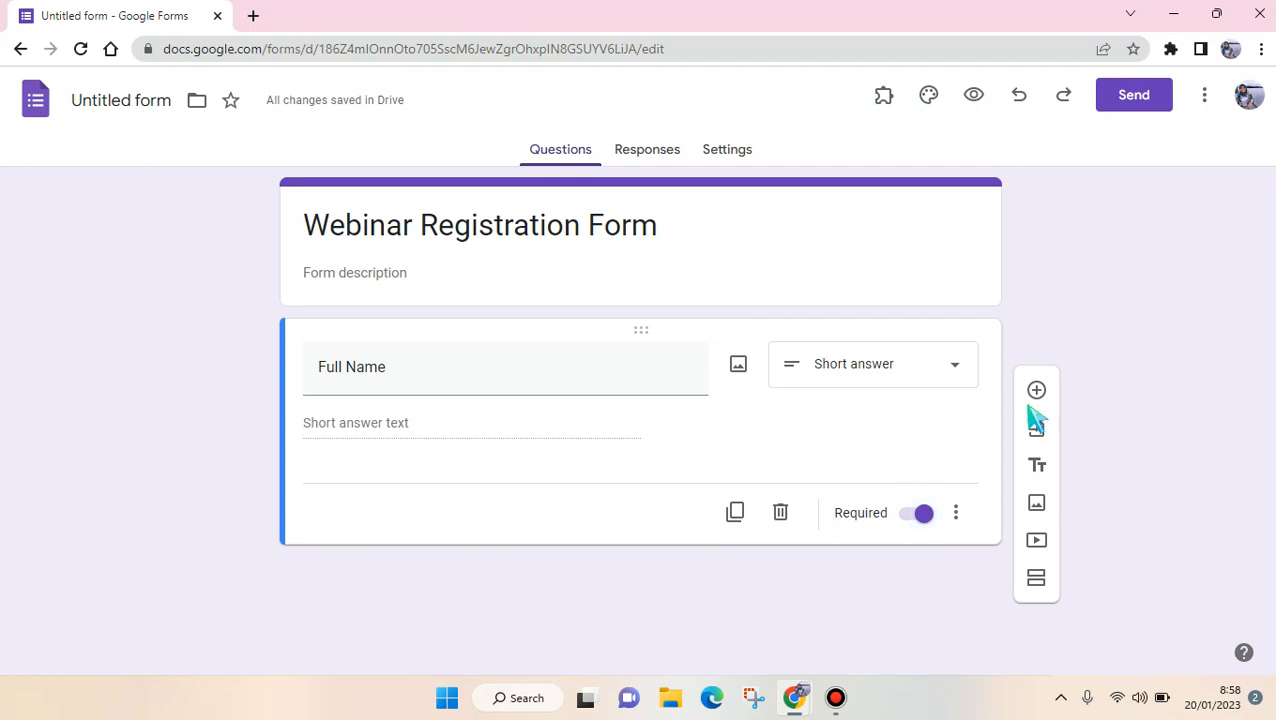
mouse_move(1036, 390)
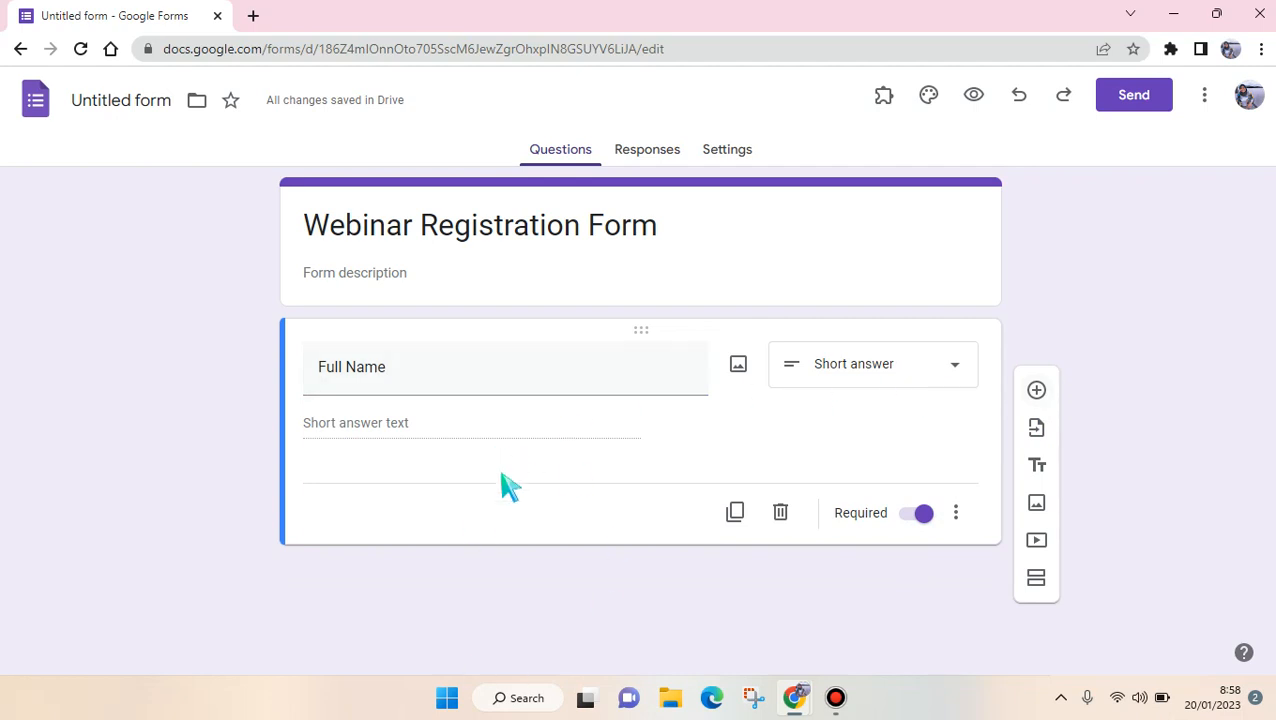
mouse_move(1036, 390)
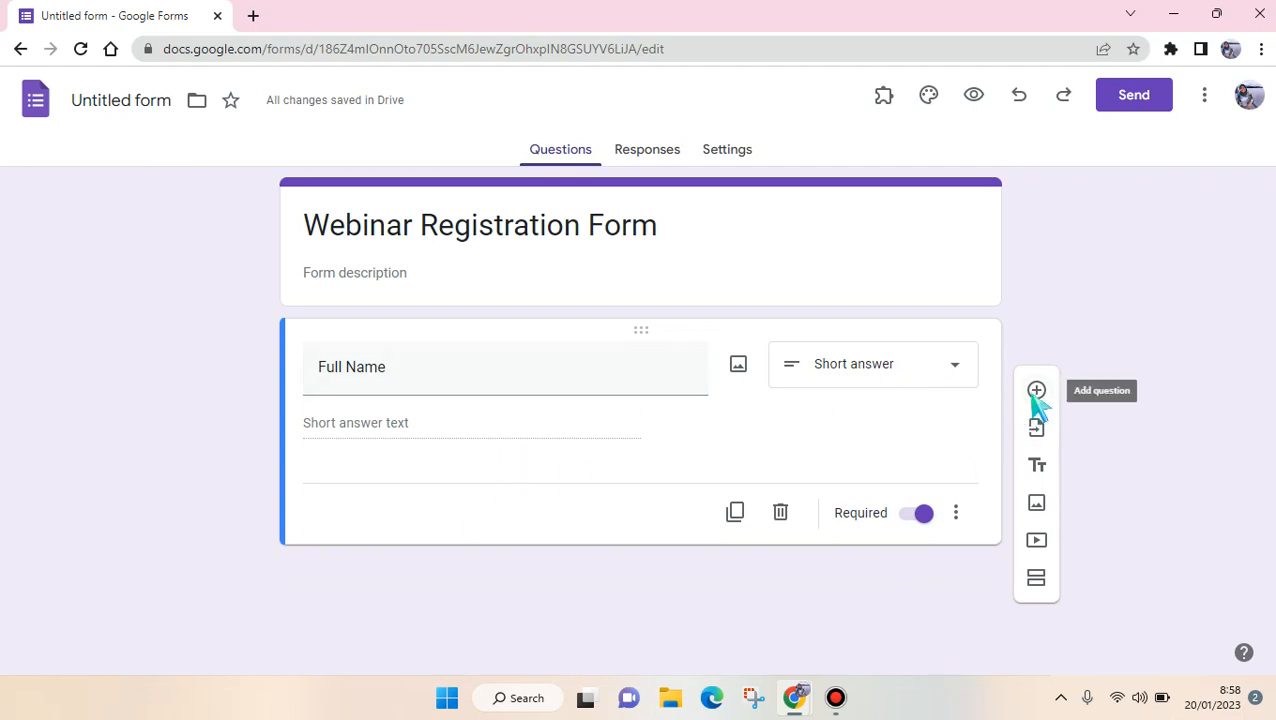
mouse_move(1024, 344)
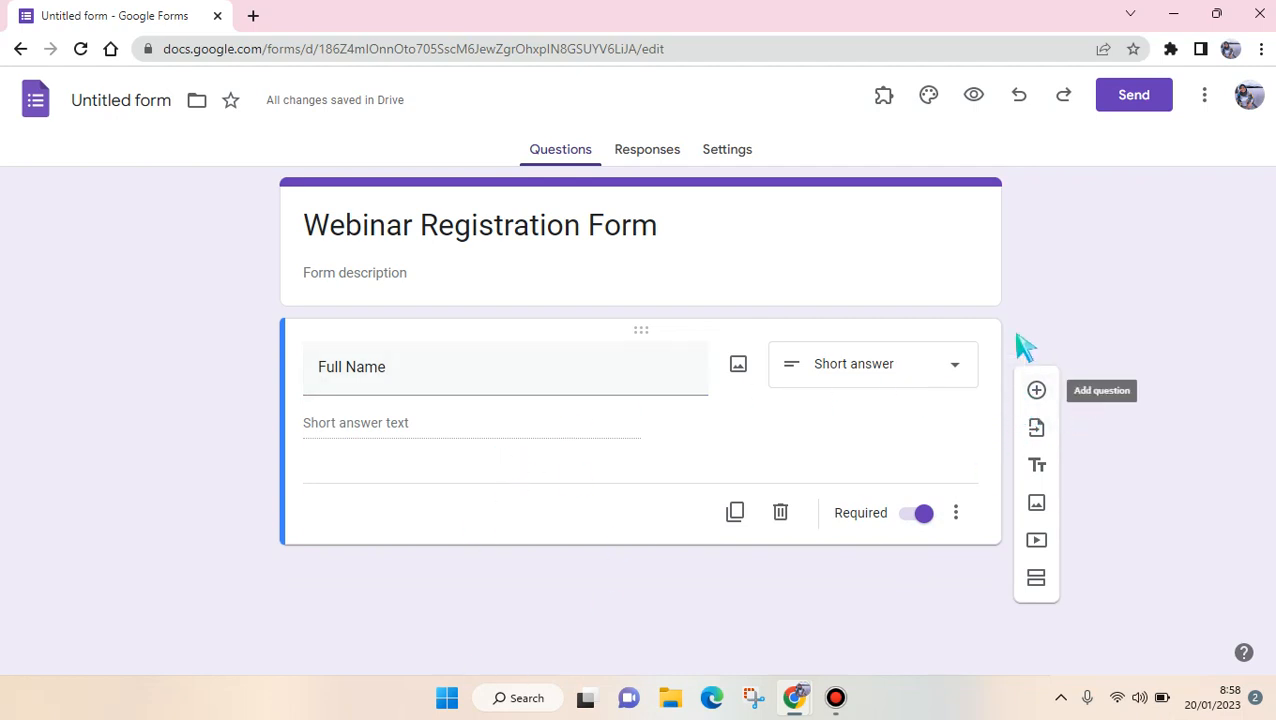
mouse_move(1036, 390)
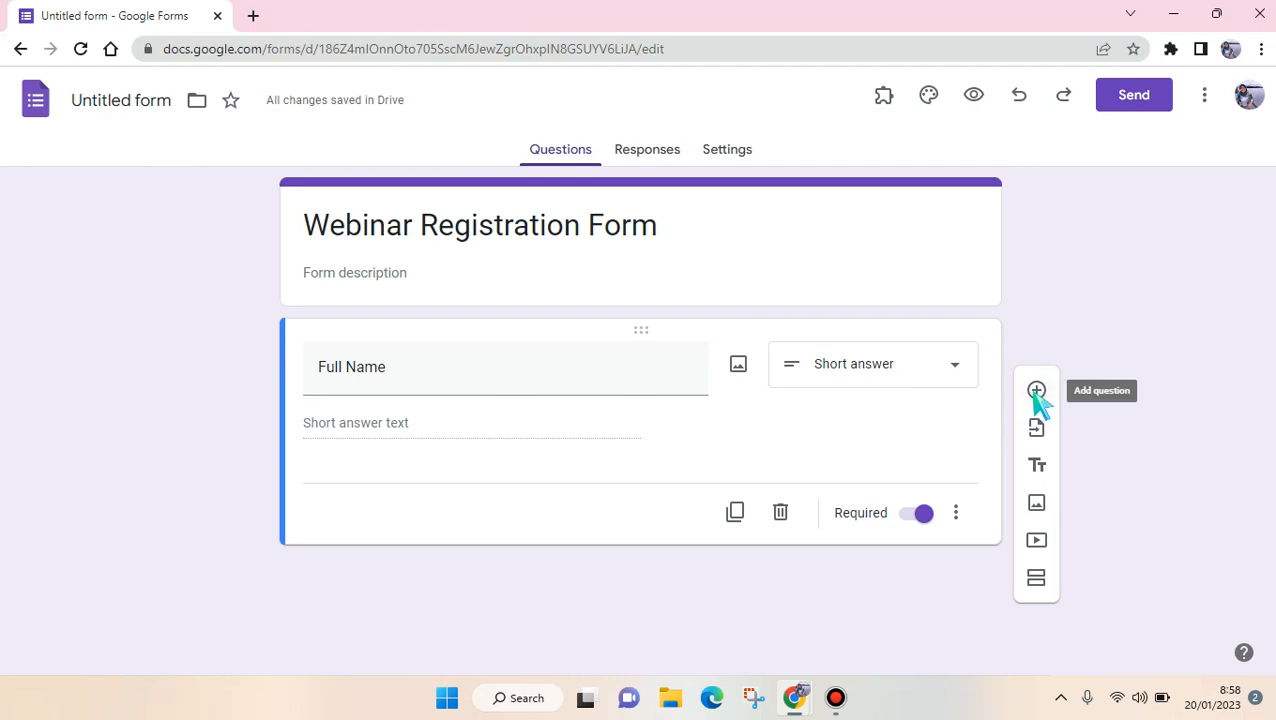
Add required 'Email' and 'School' short-answer questions, then a new blank question
click(1036, 390)
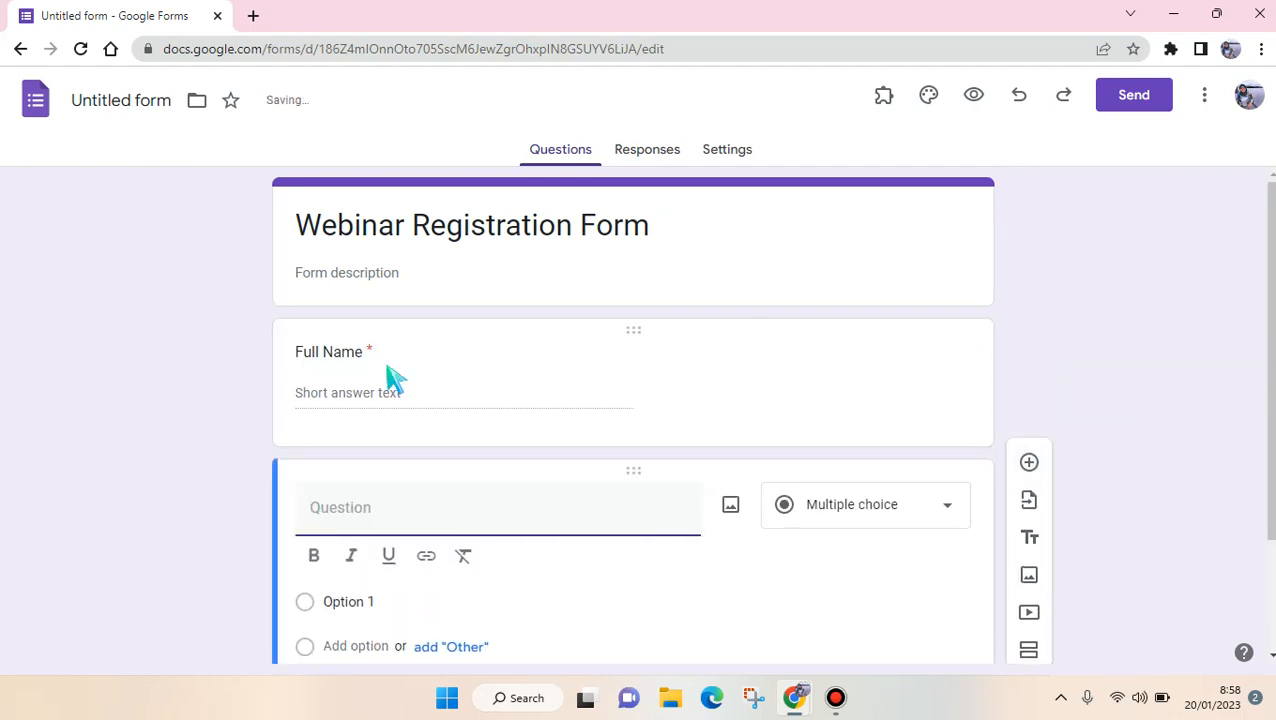
text(Email)
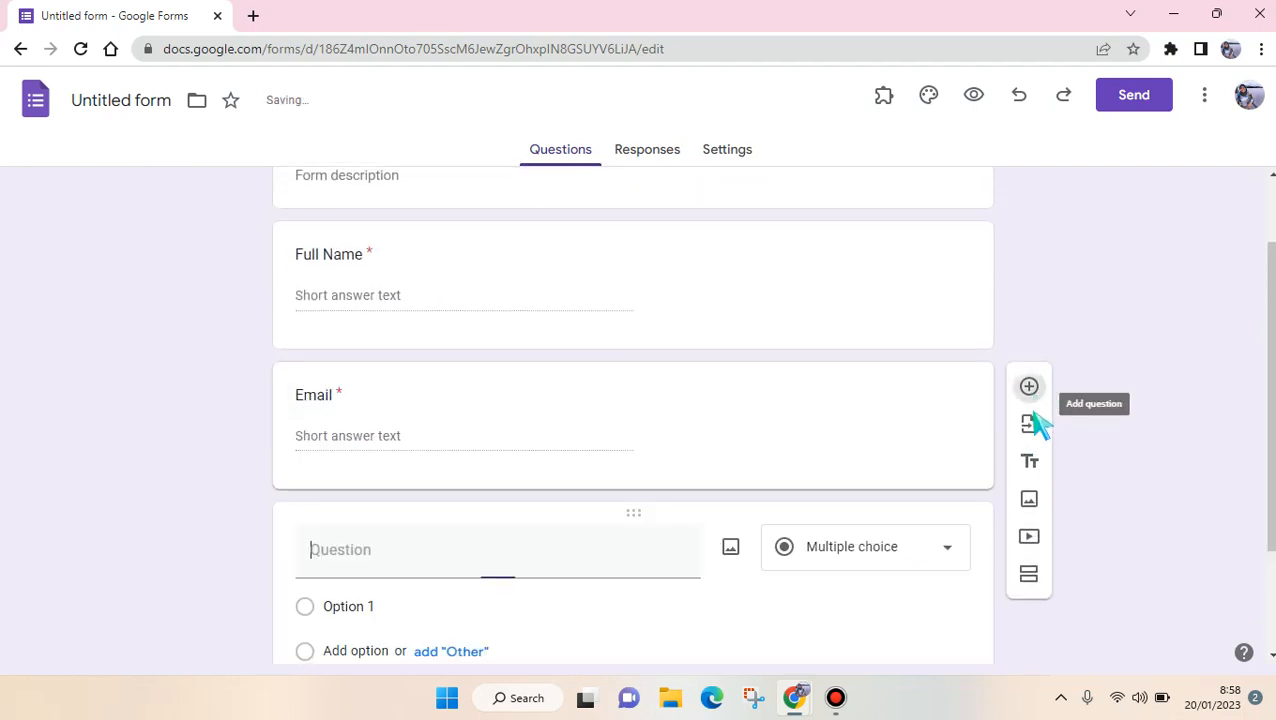
text(S)
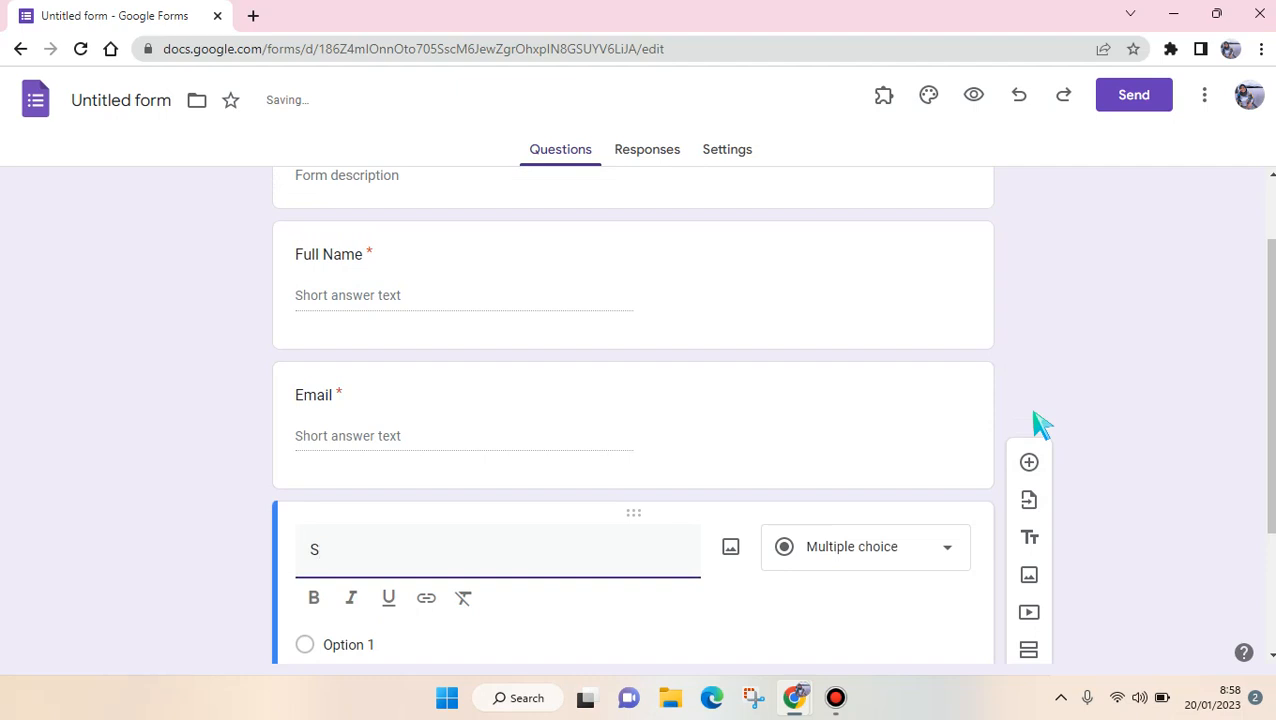
text(chool)
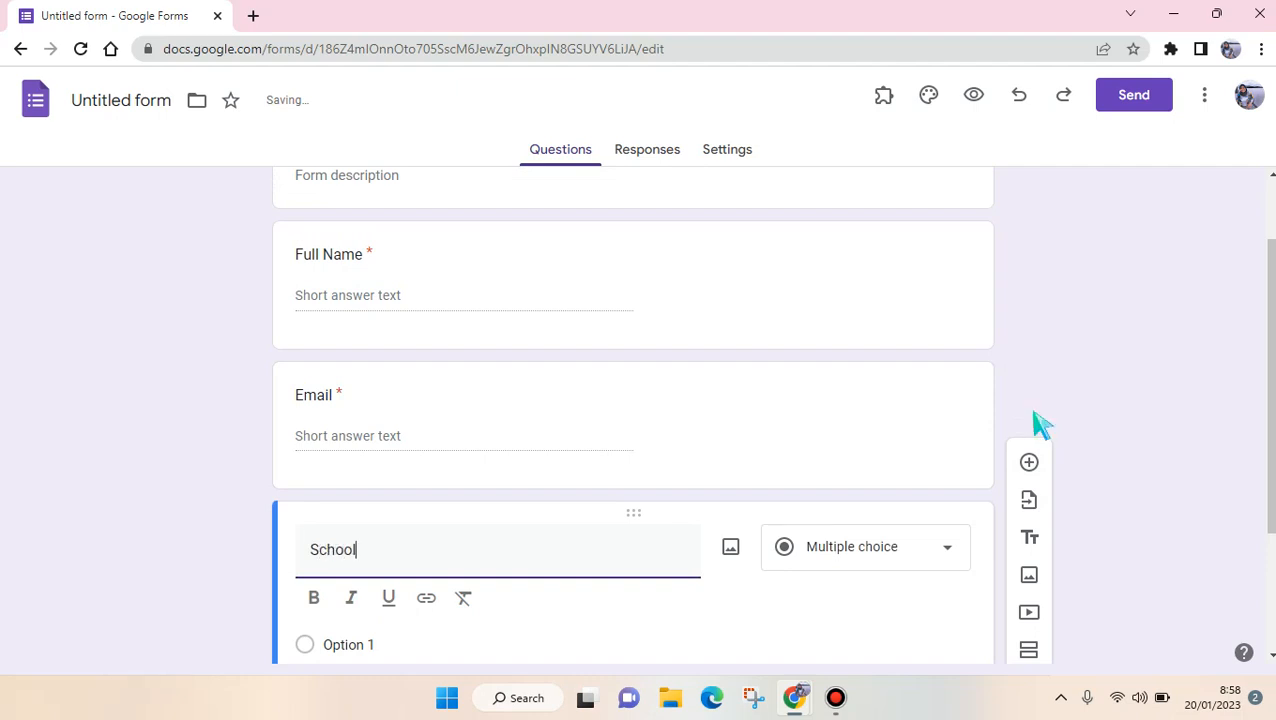
click(864, 546)
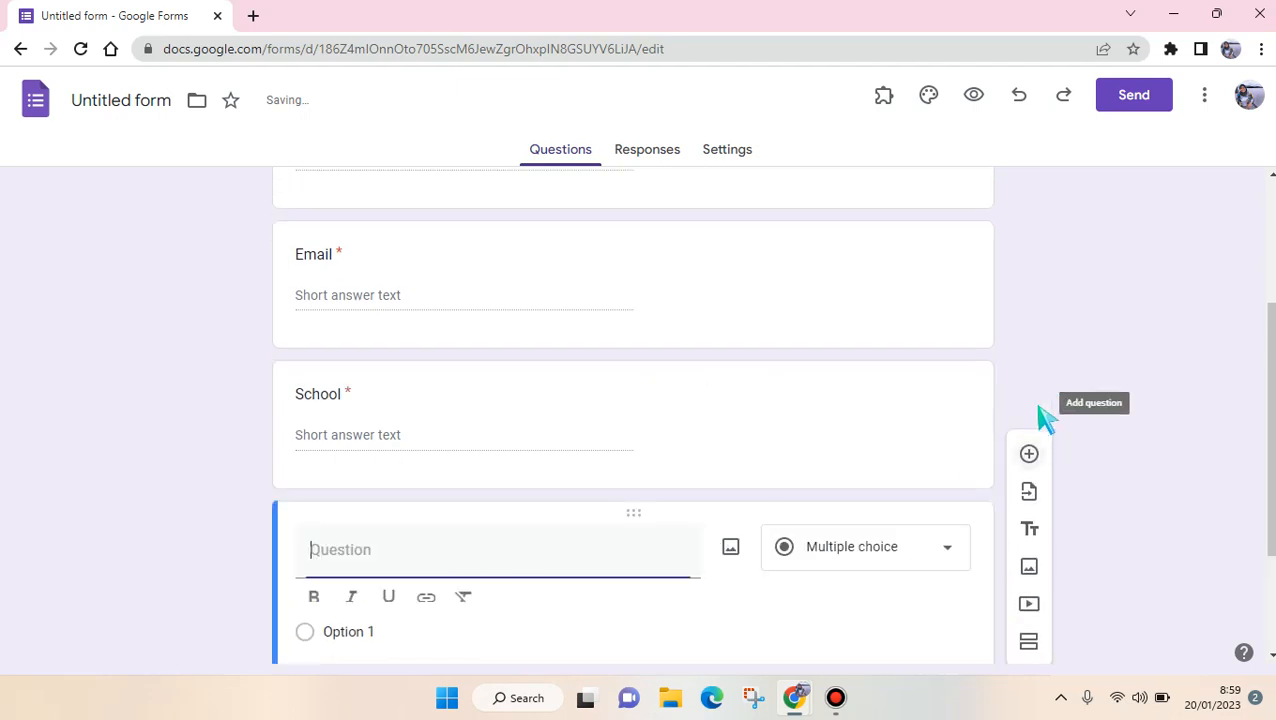
Title the new question 'How did you hear about this Webinar?'
scroll(down, 3)
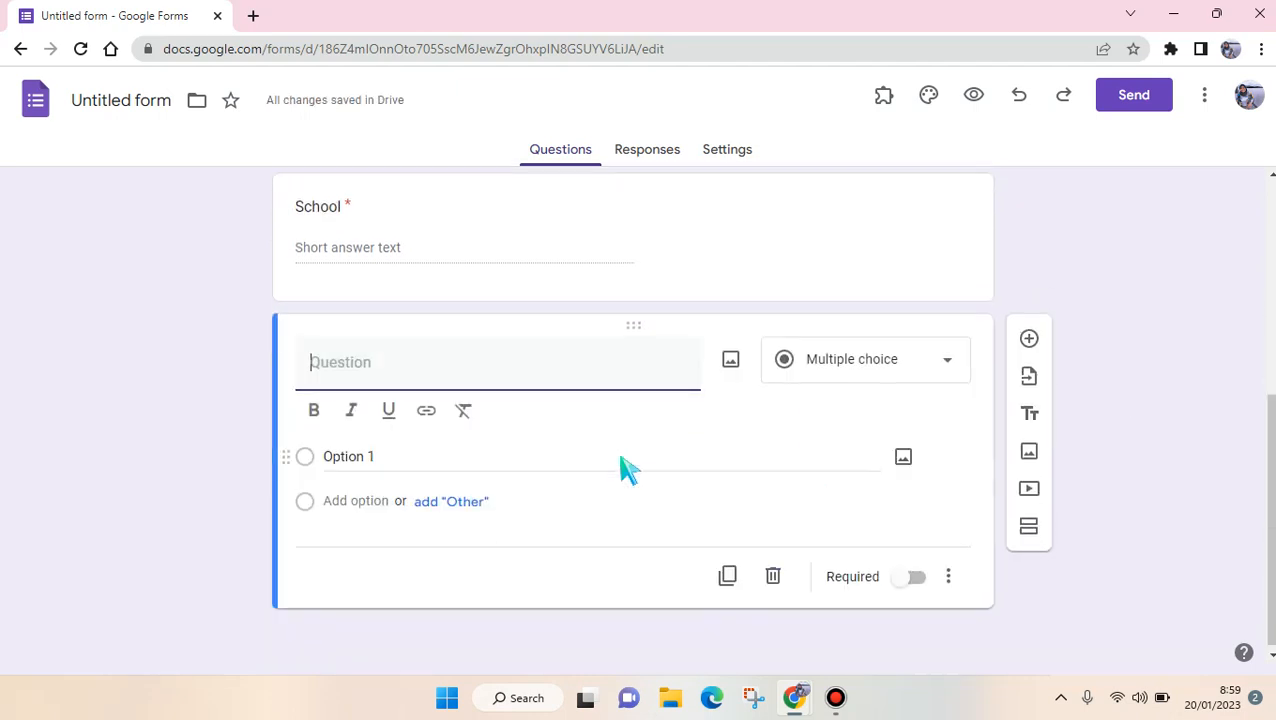
text(How)
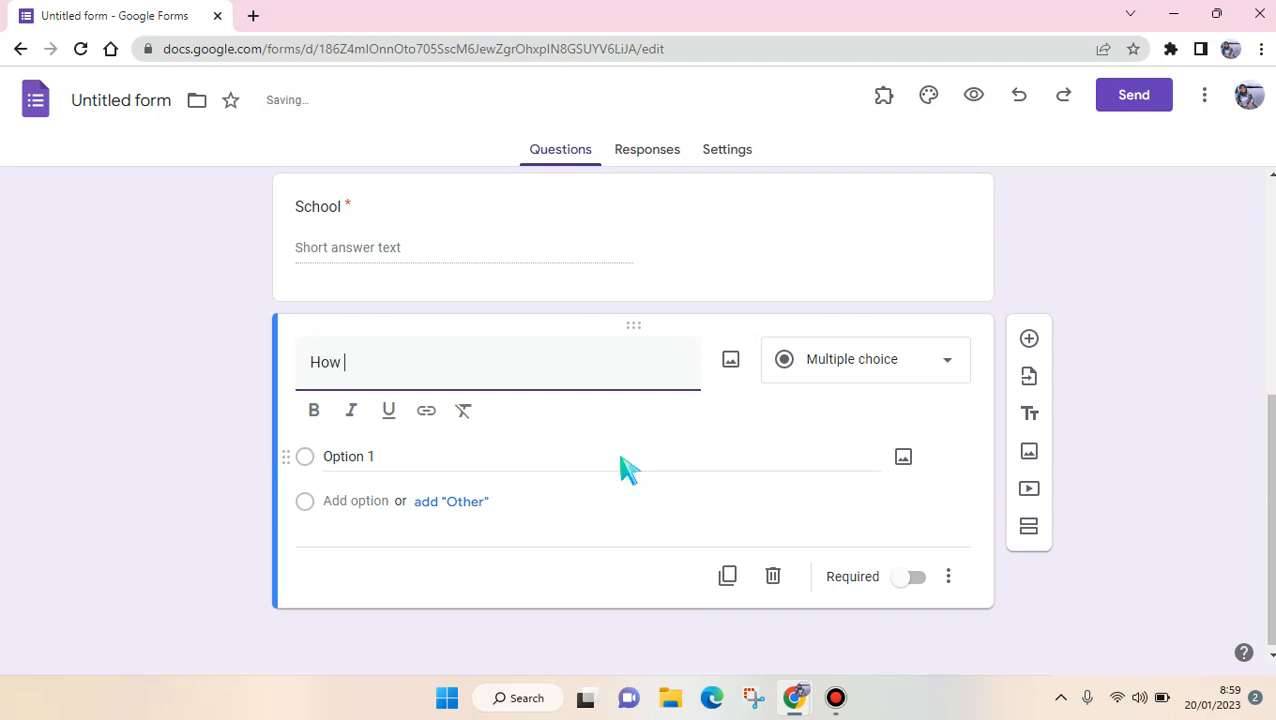
text(did you hear a)
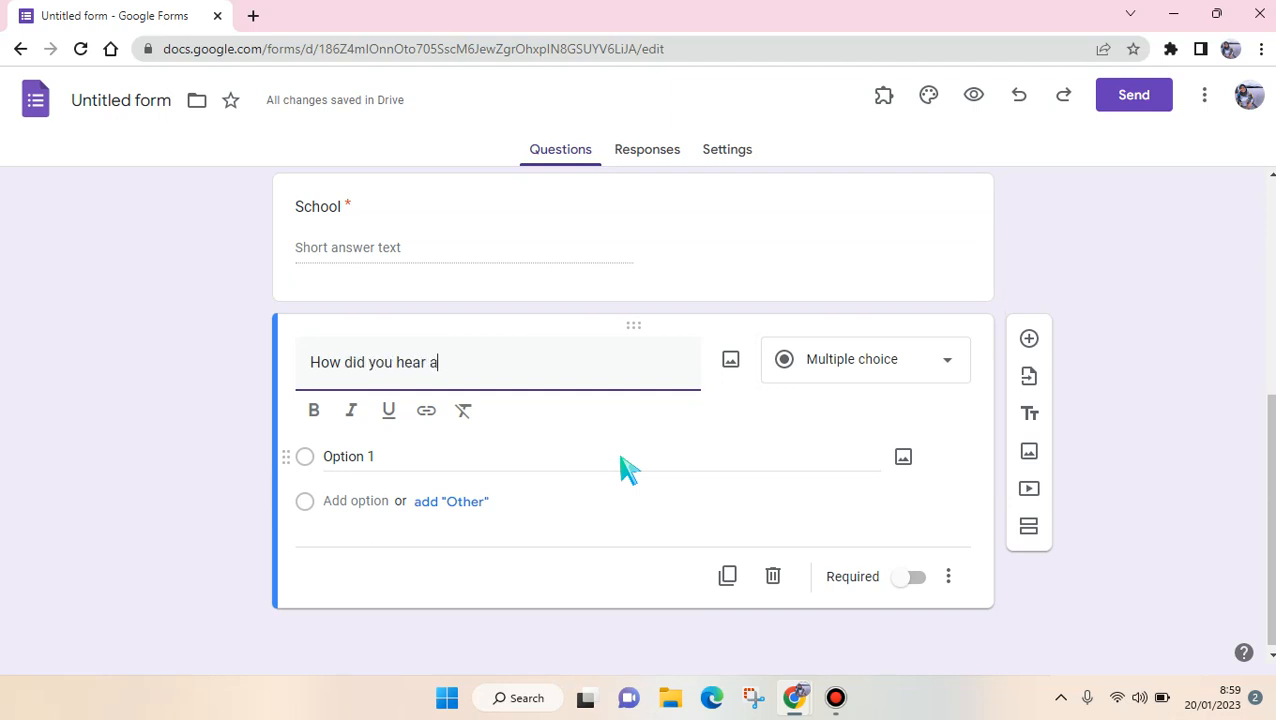
text(bout this)
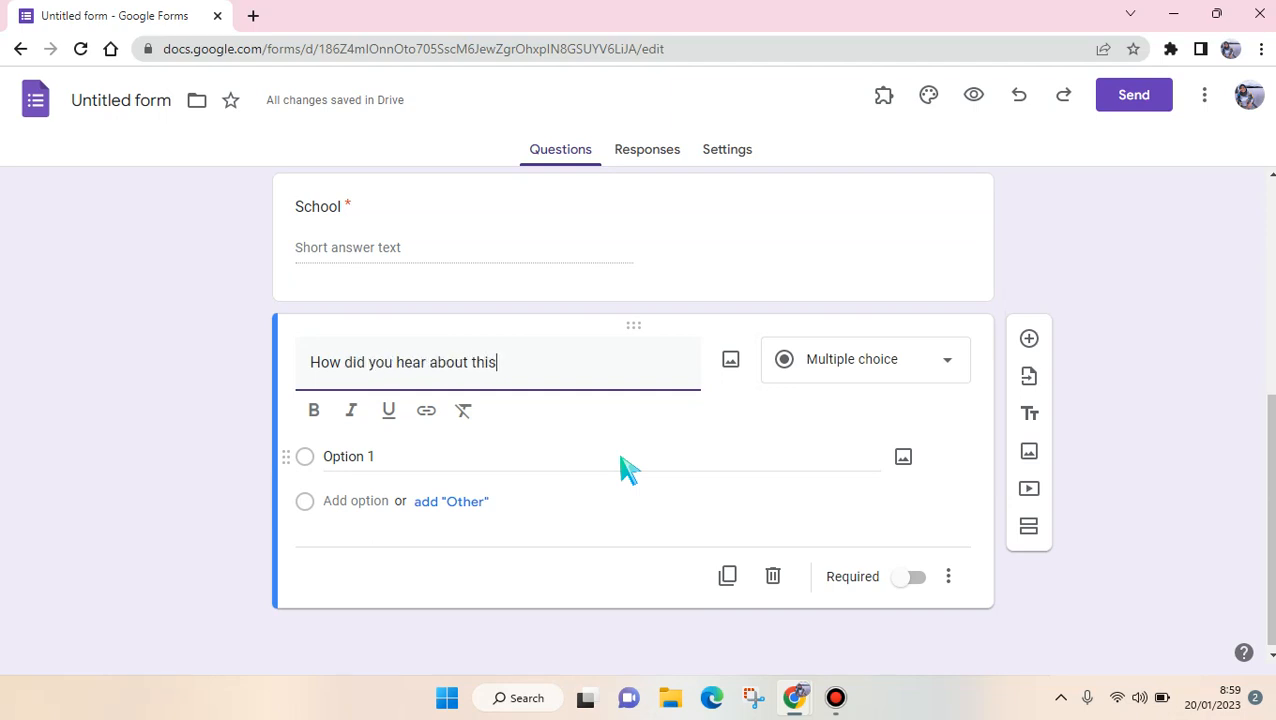
text(Webinar)
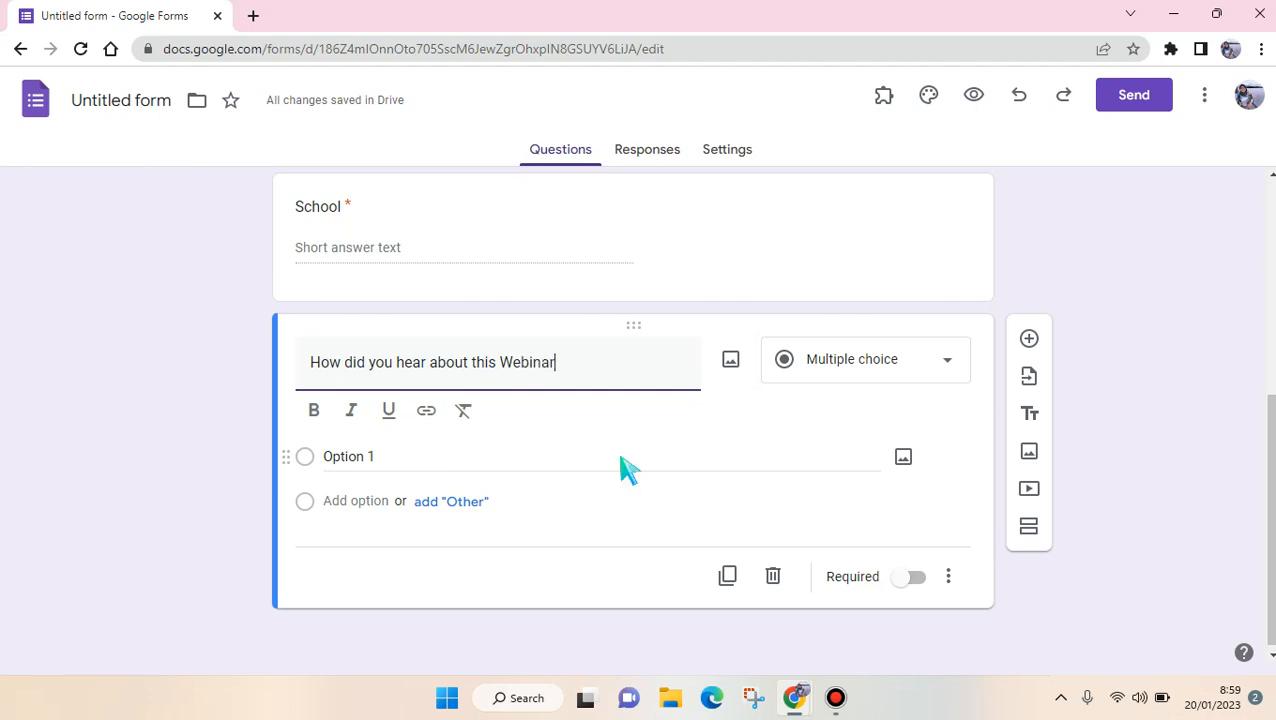
text(?)
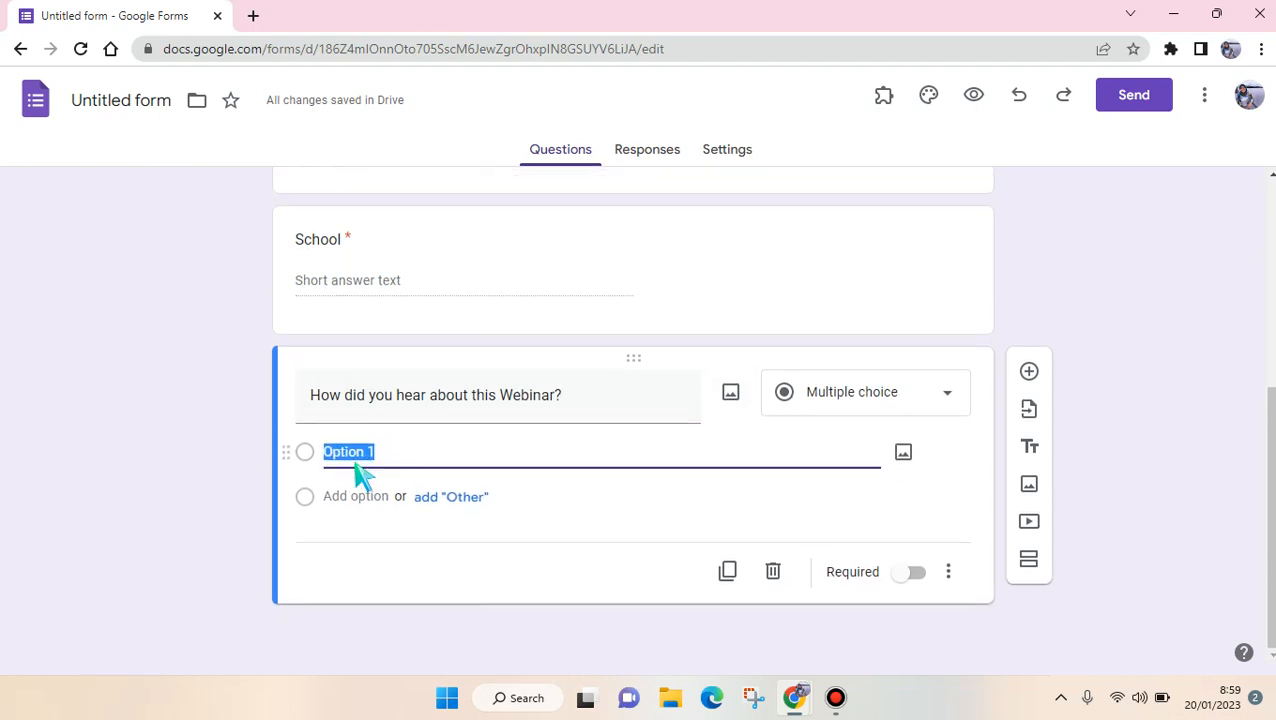
Enter the choices Advertisement, Social Media and Friends
text(Ad)
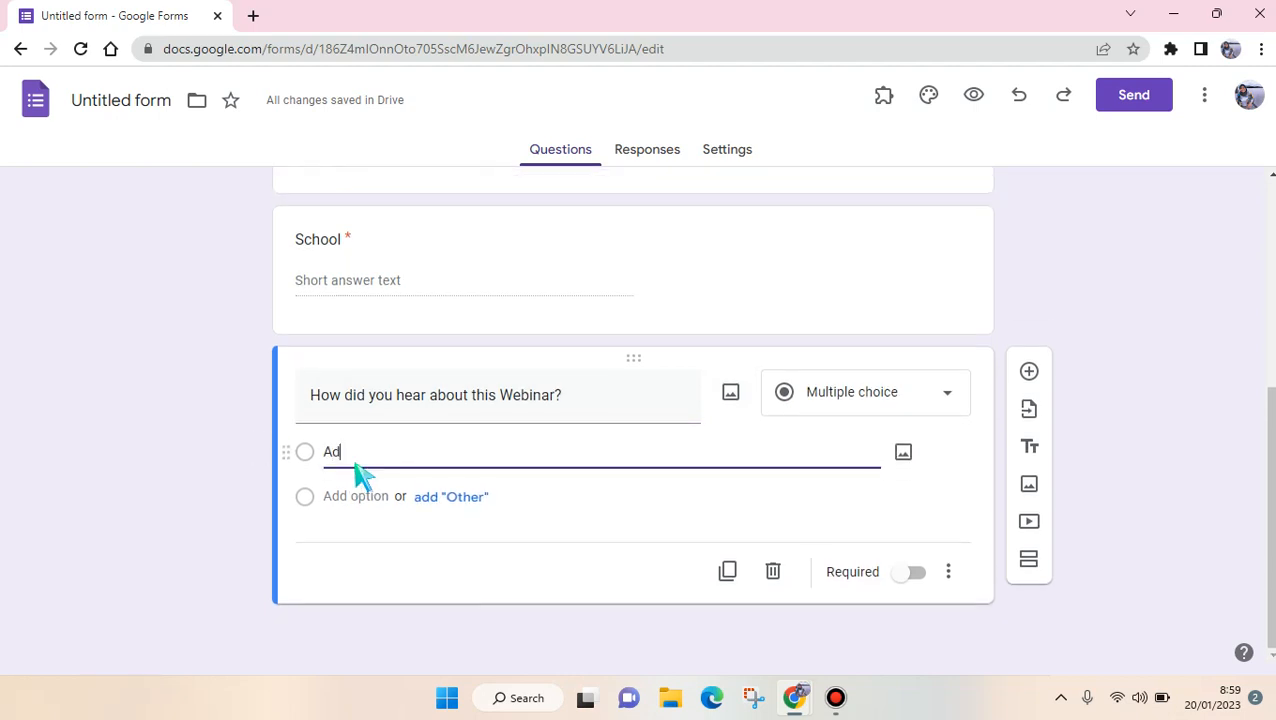
text(vertisement)
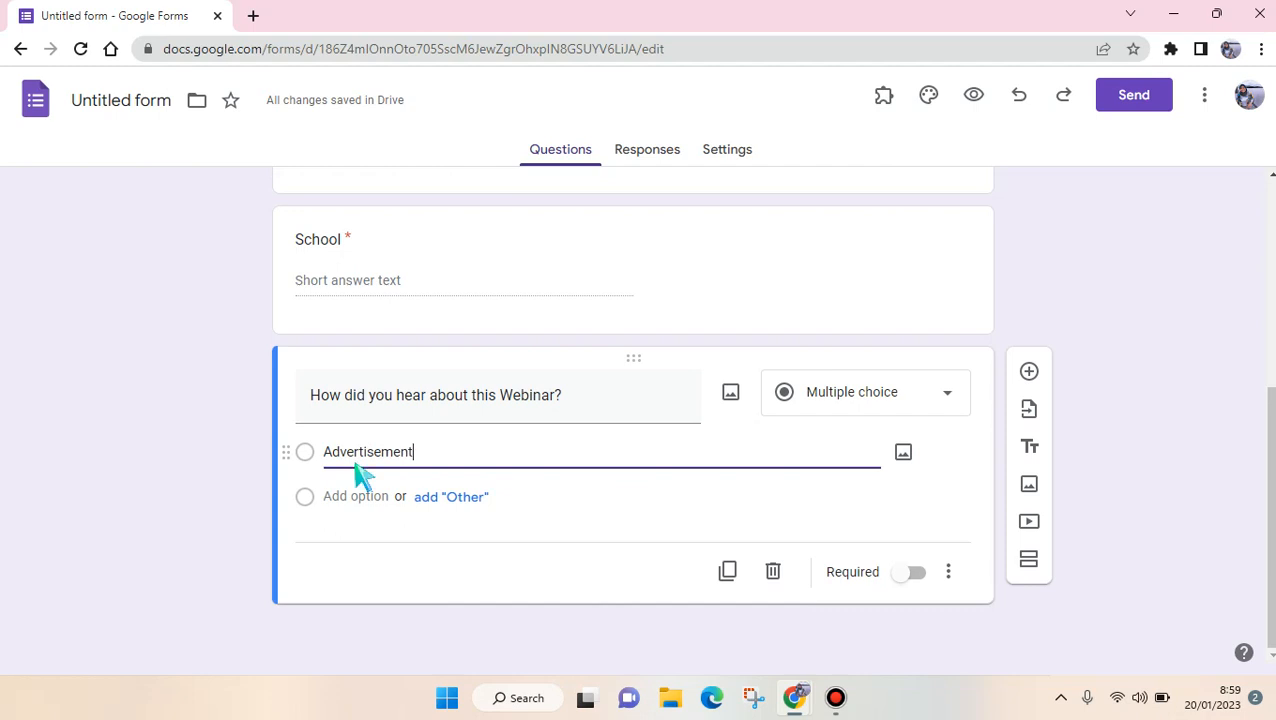
click(356, 496)
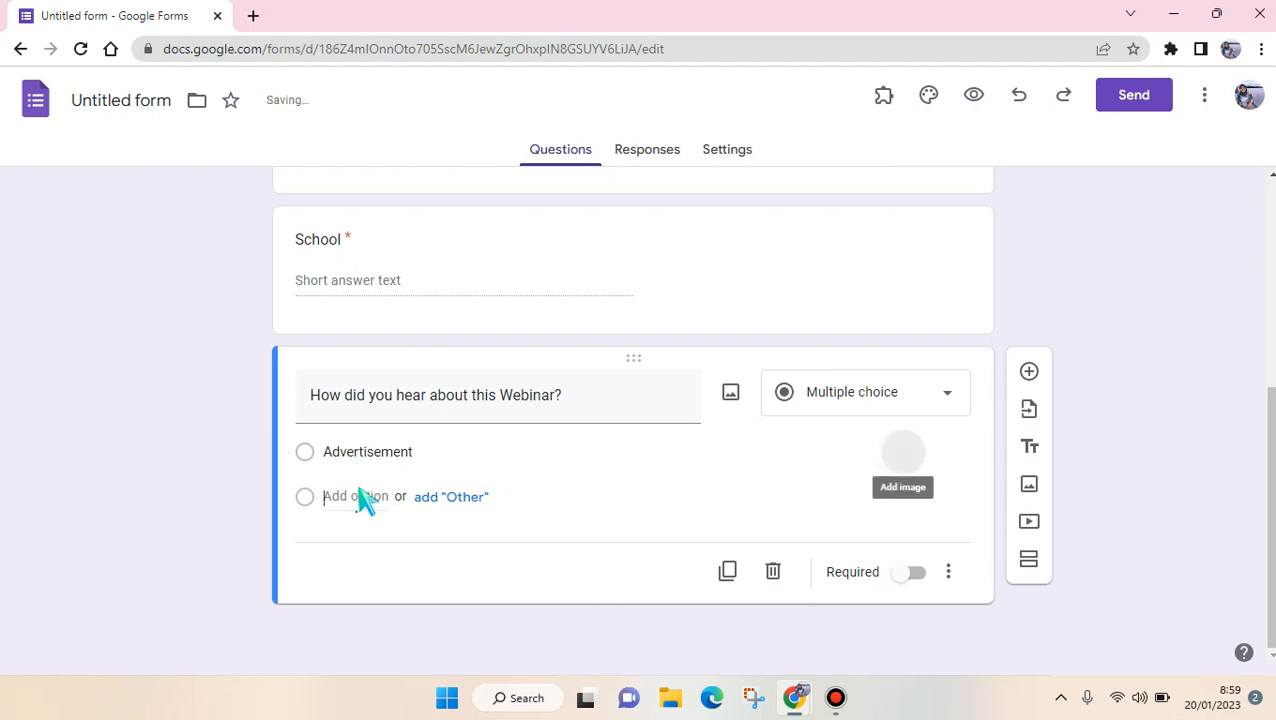
click(356, 496)
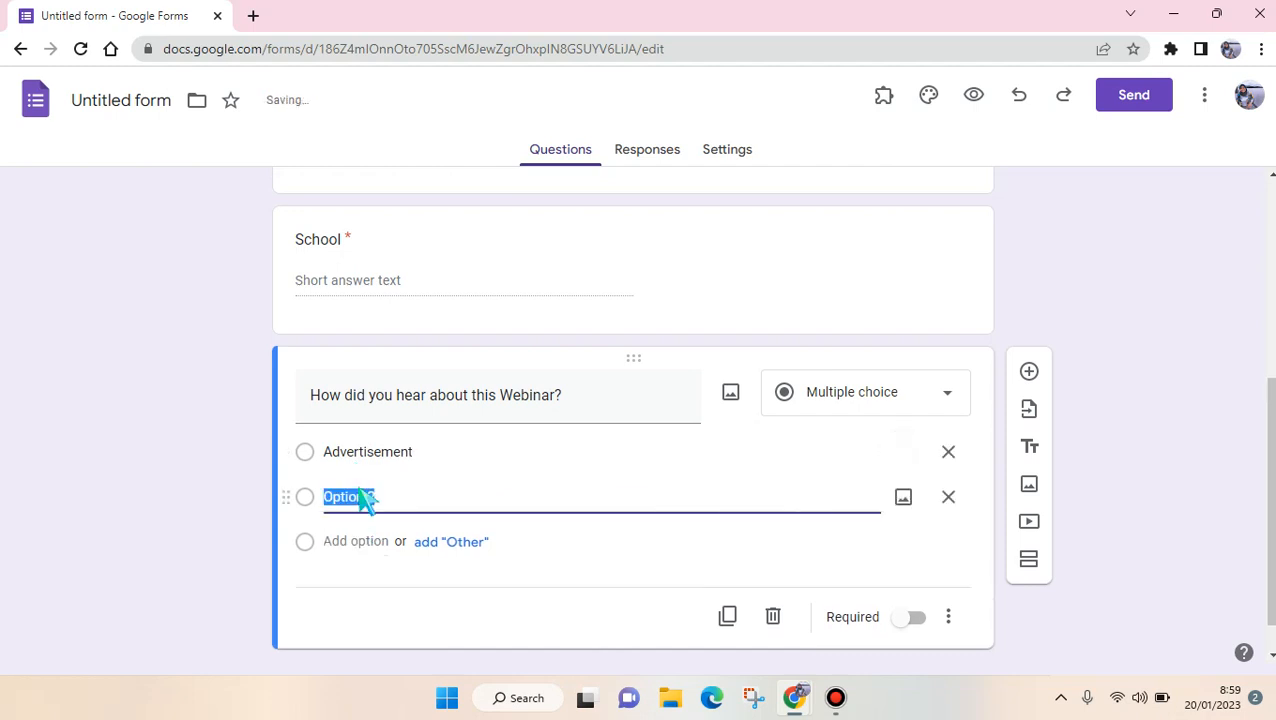
text(Social Media)
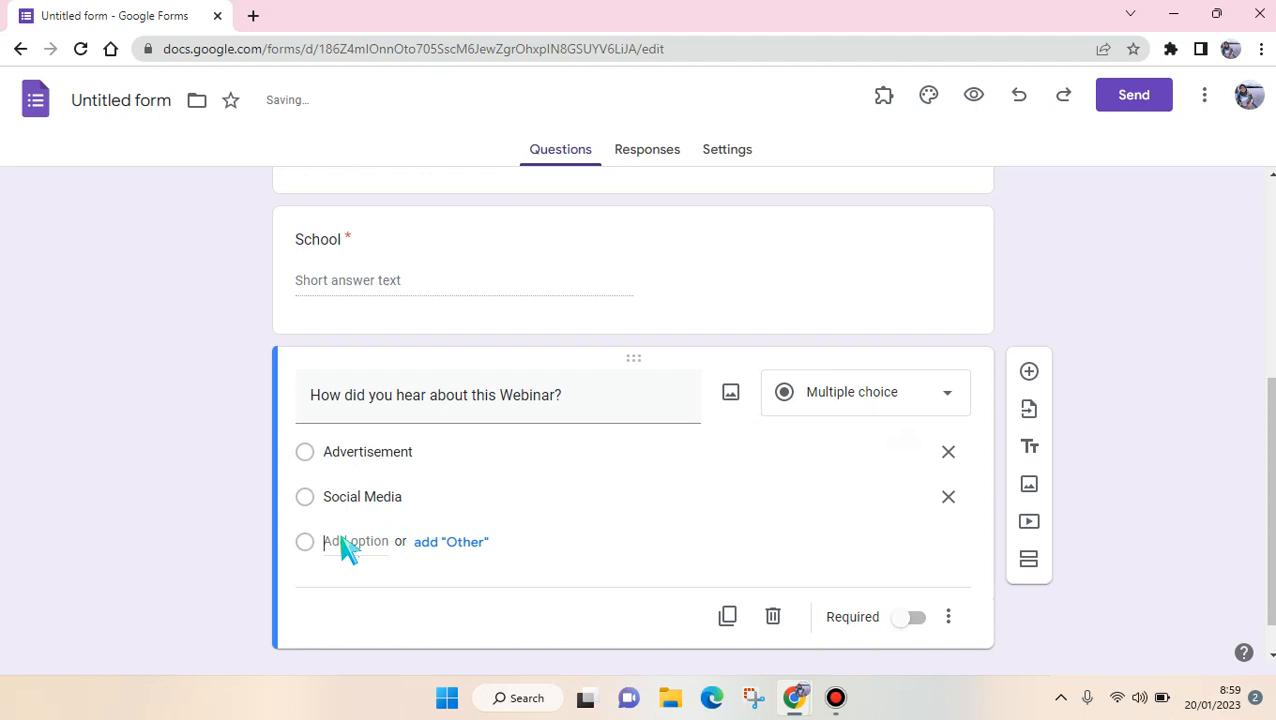
text(Friends/)
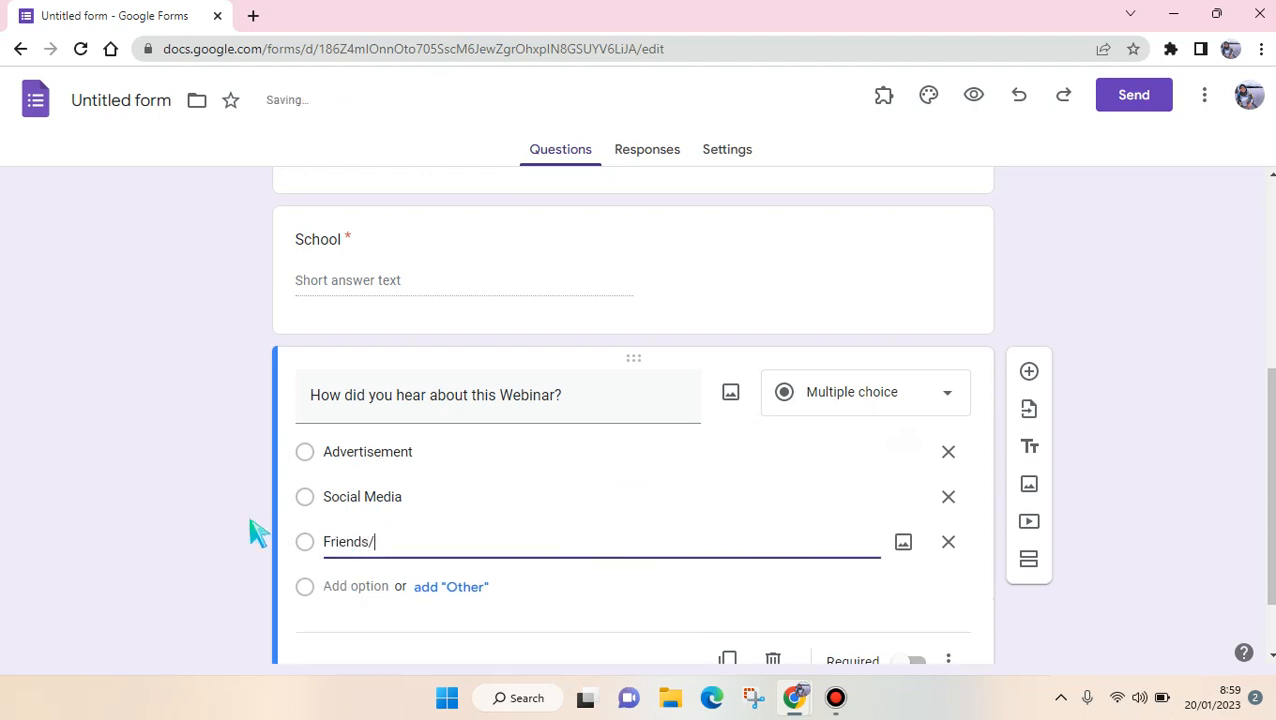
Add the built-in Other choice and remove the manually typed 'Others' option
key(enter)
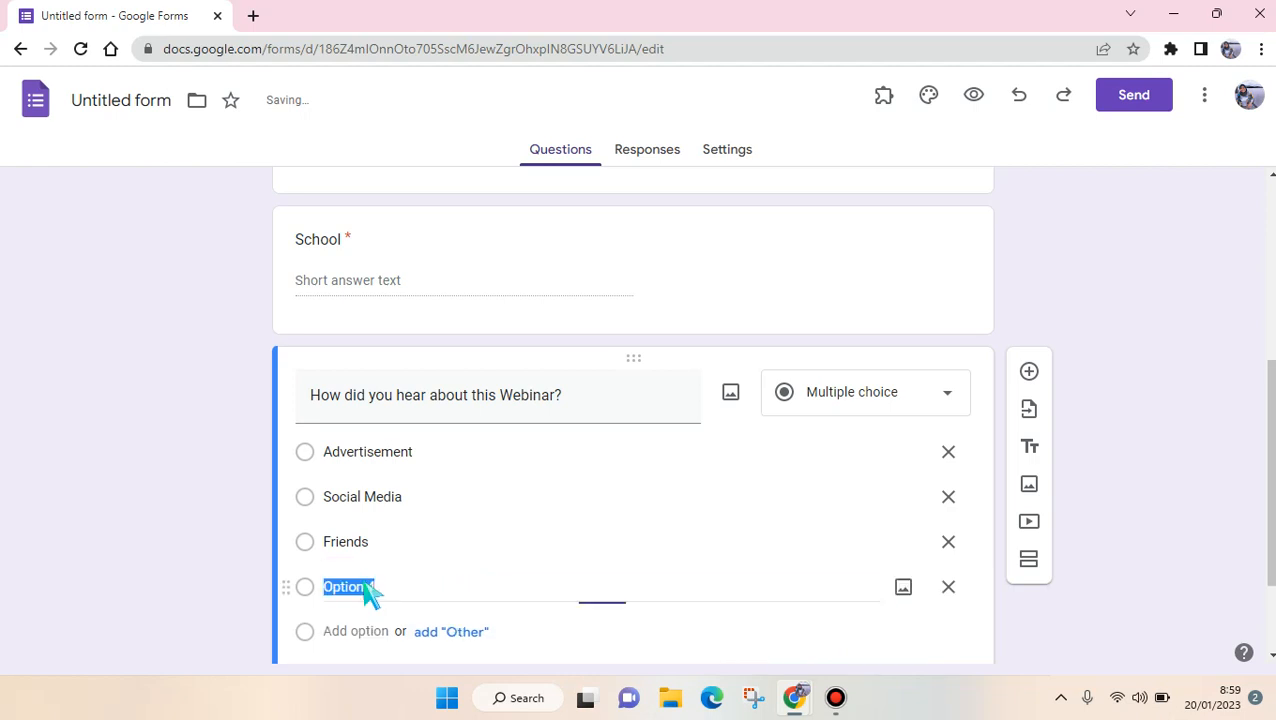
text(Others)
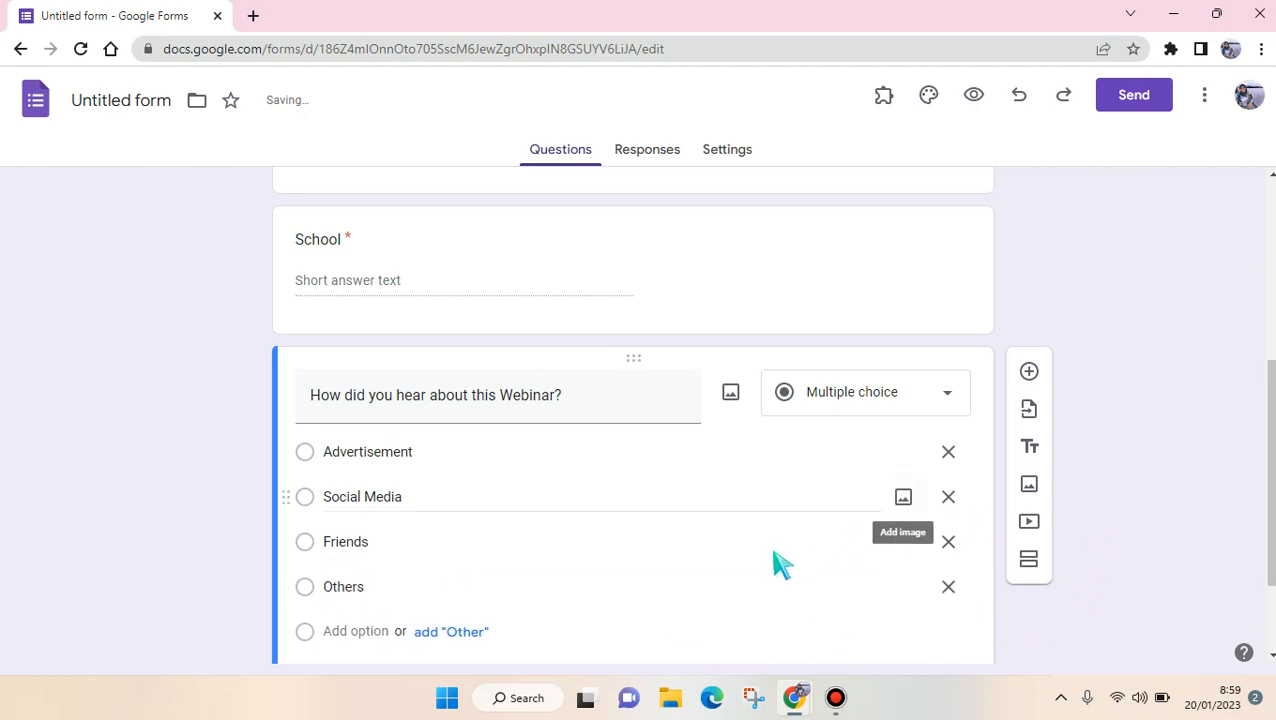
click(452, 632)
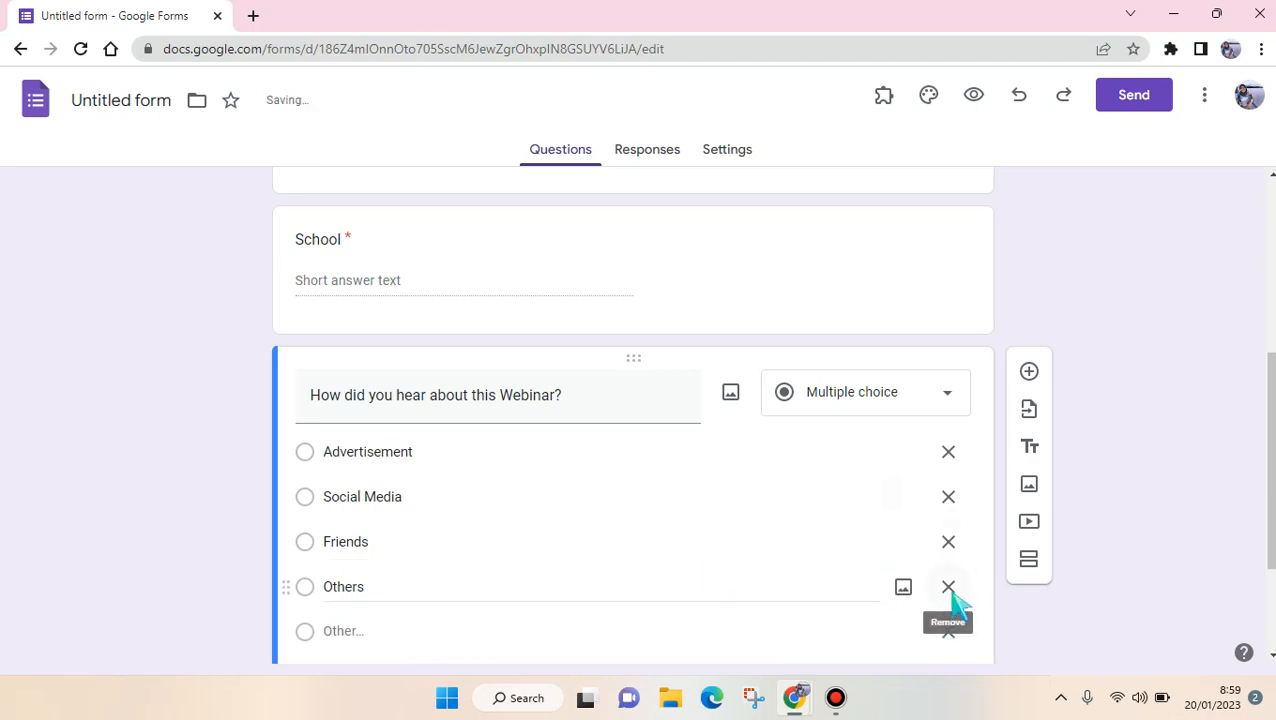
click(948, 588)
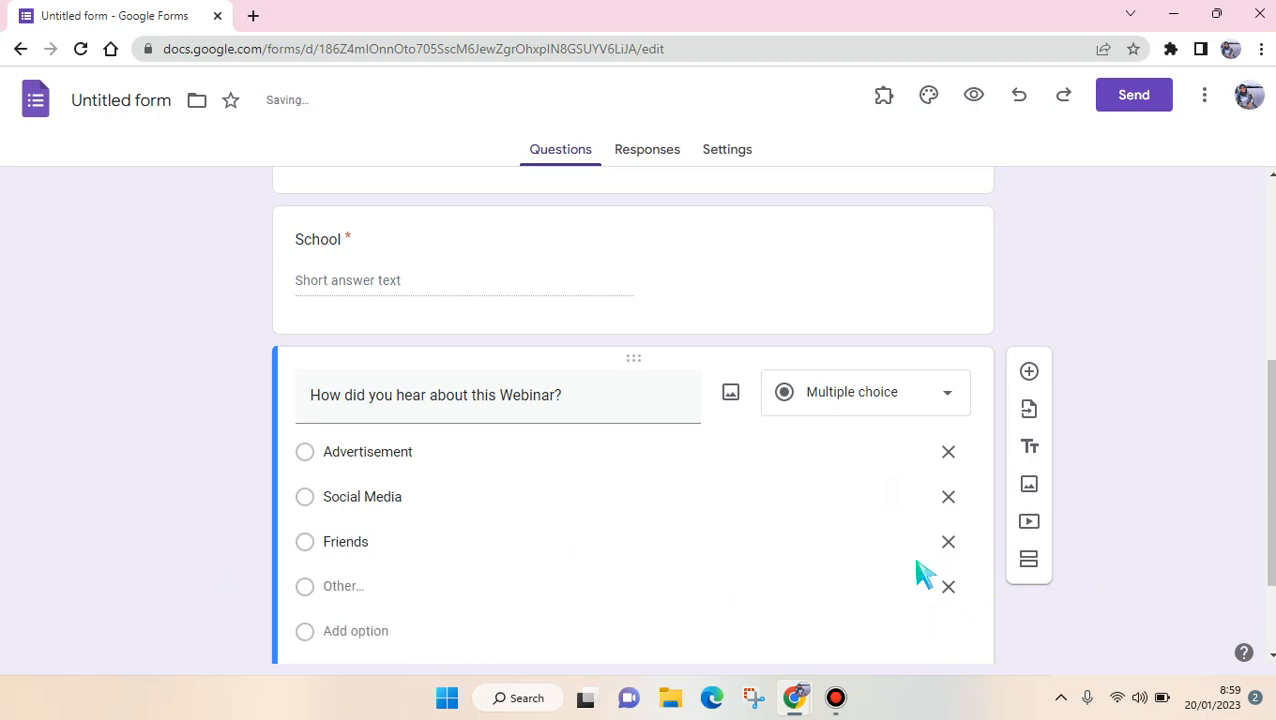
scroll(down, 3)
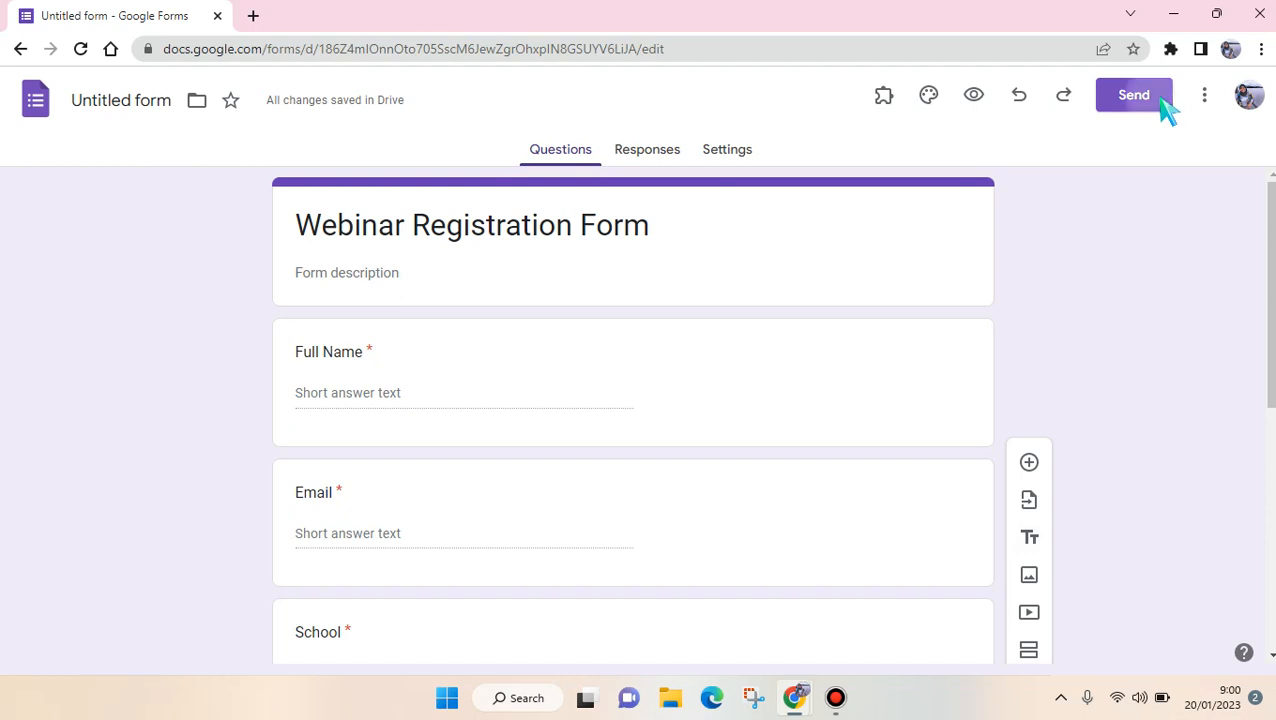
Generate a shortened share link in the Send dialog and copy it
click(1132, 96)
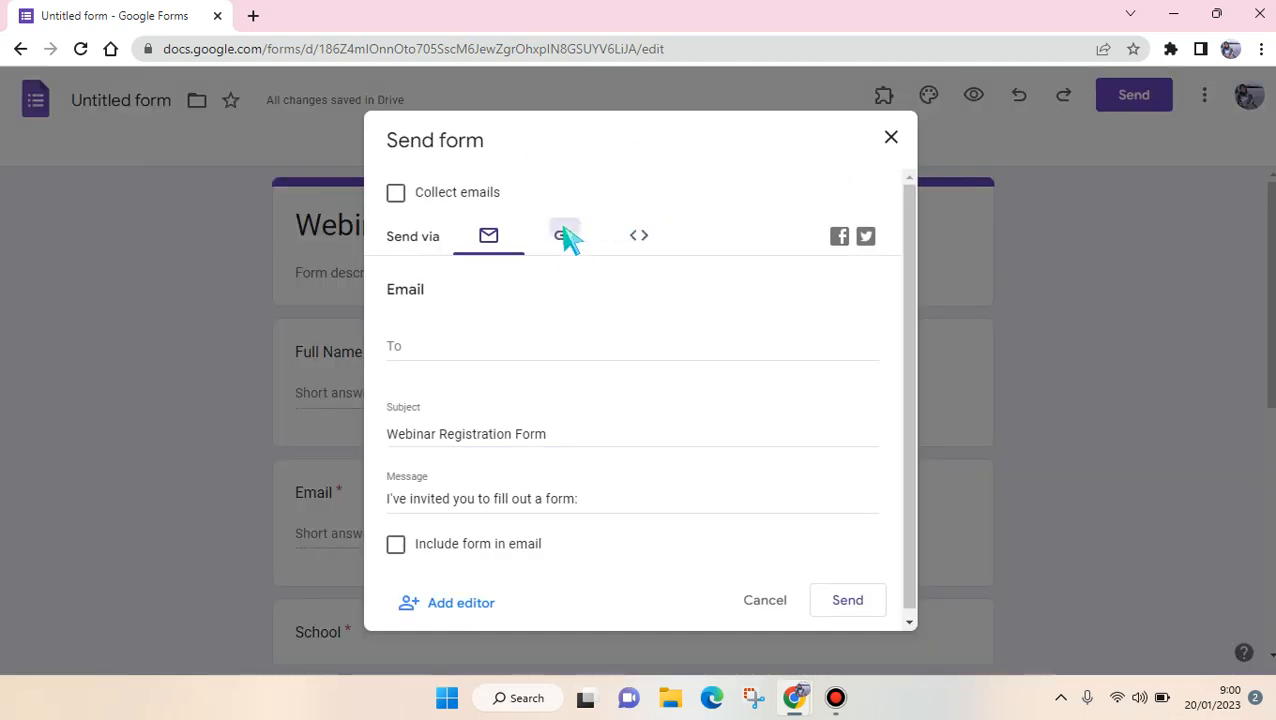
click(564, 236)
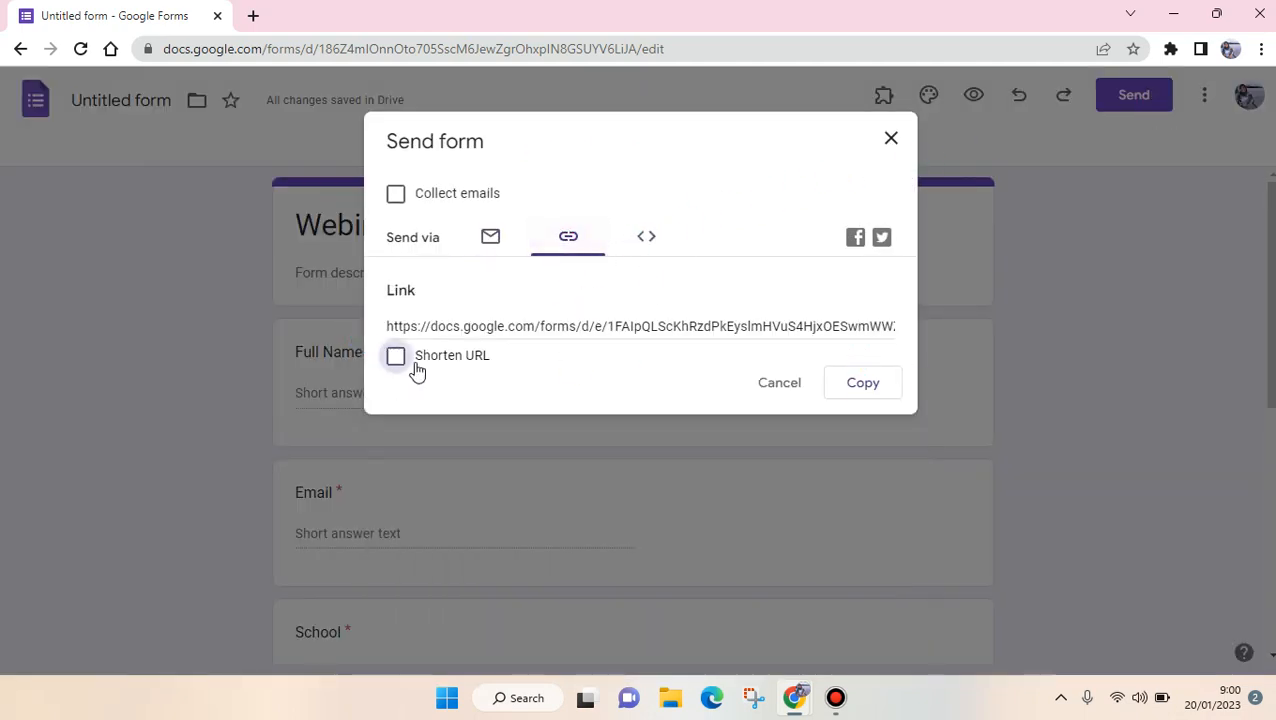
click(396, 356)
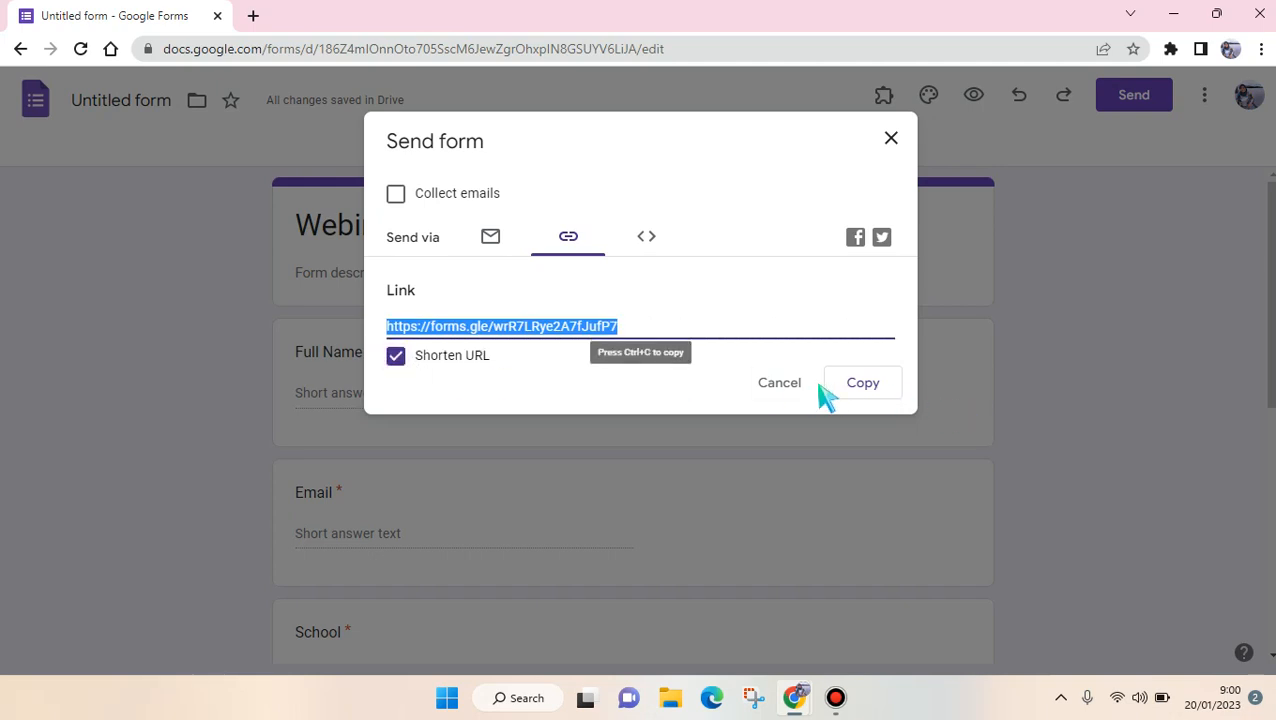
click(862, 382)
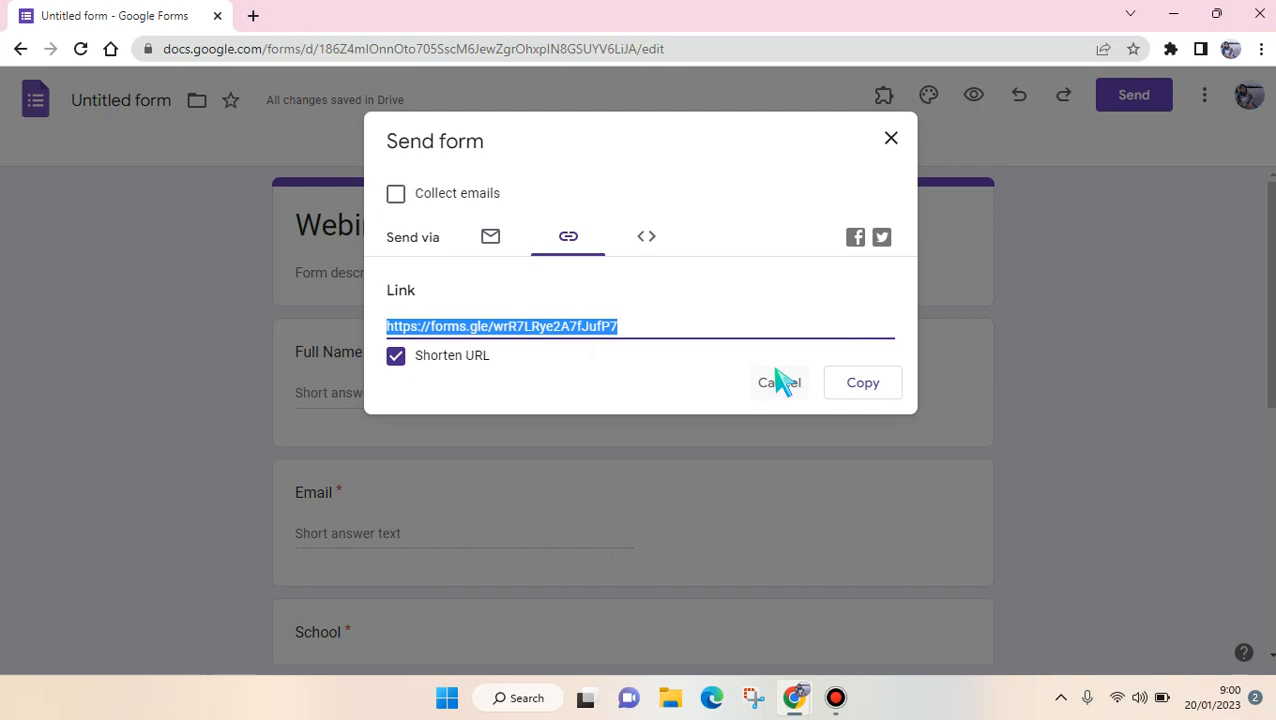
mouse_move(822, 378)
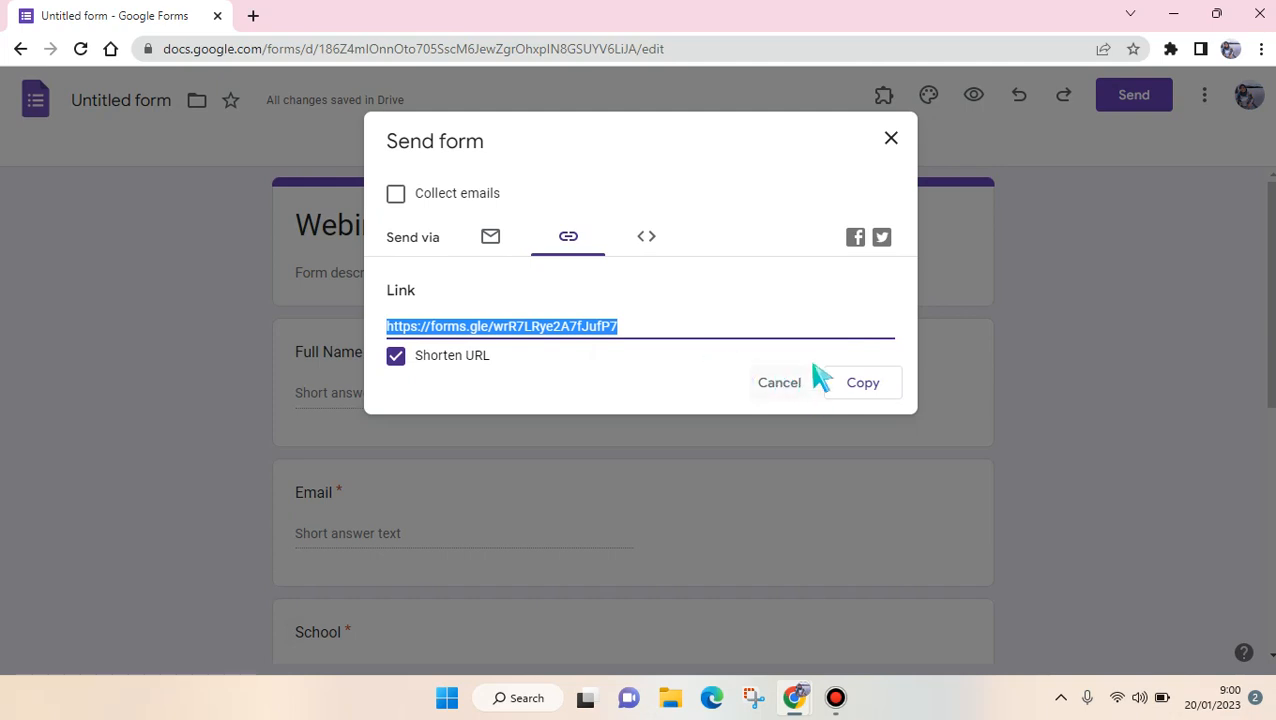
mouse_move(910, 140)
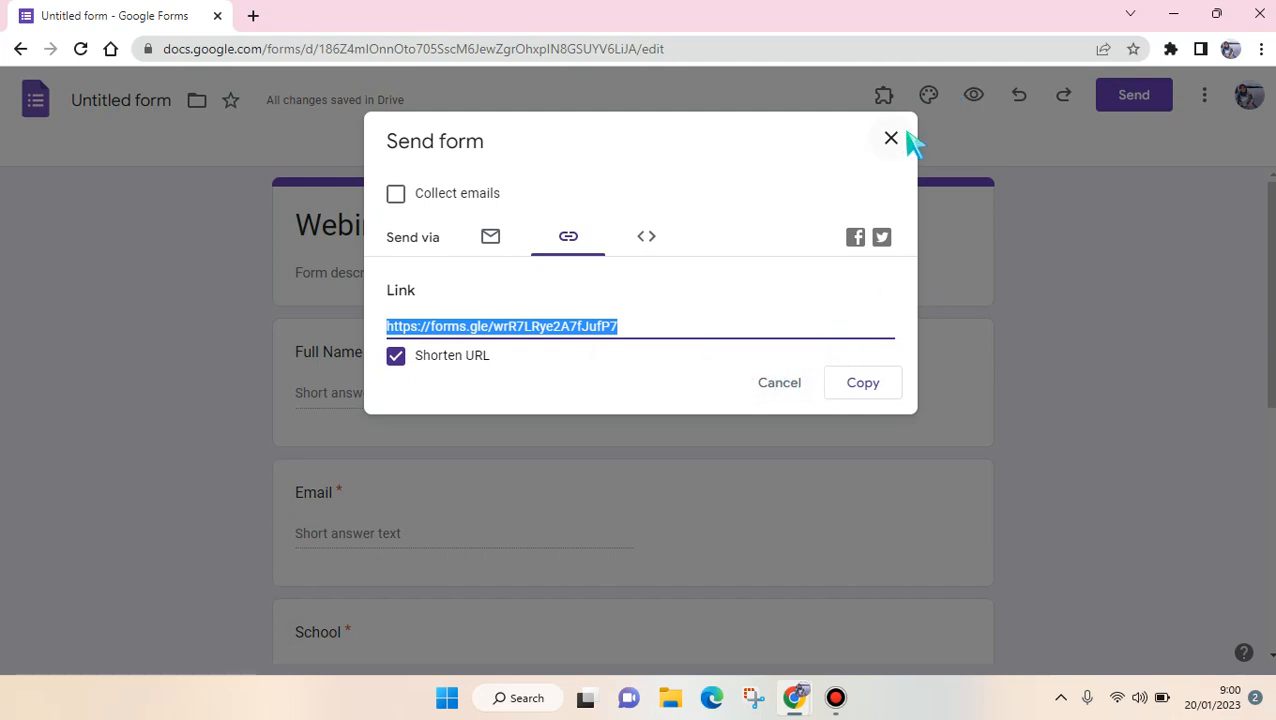